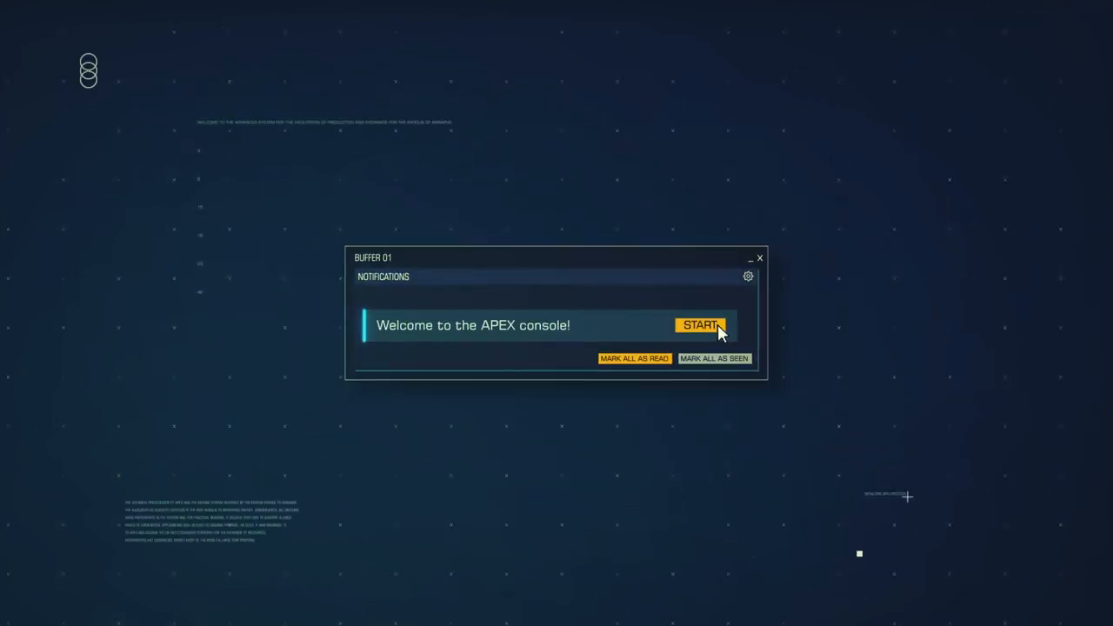
- Start the APEX console introduction to bring up the company creation assistant
click(700, 325)
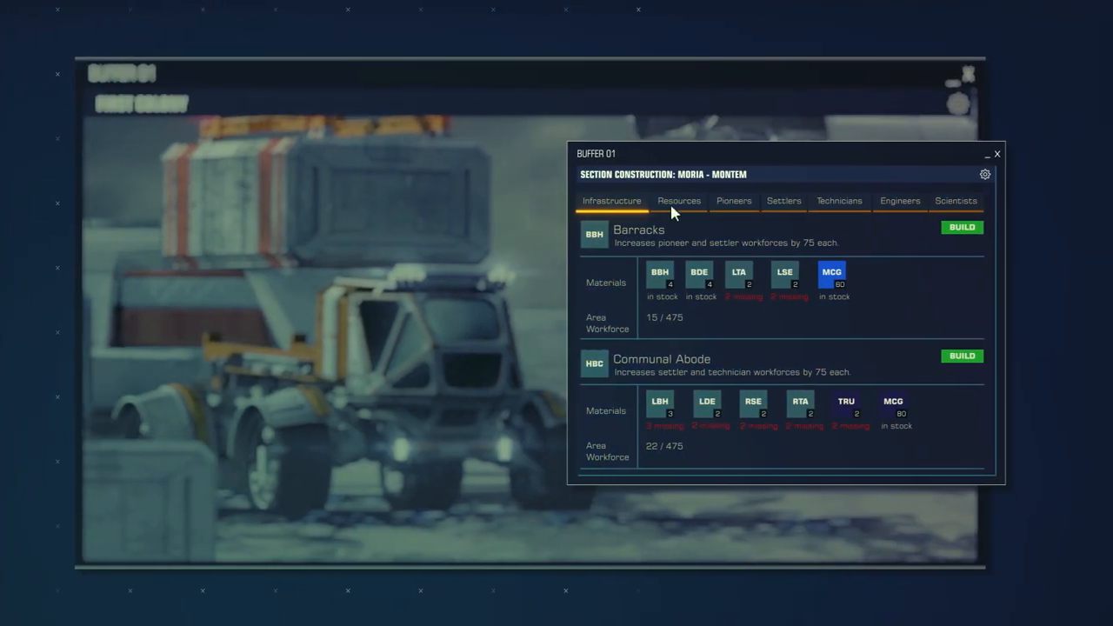
click(678, 201)
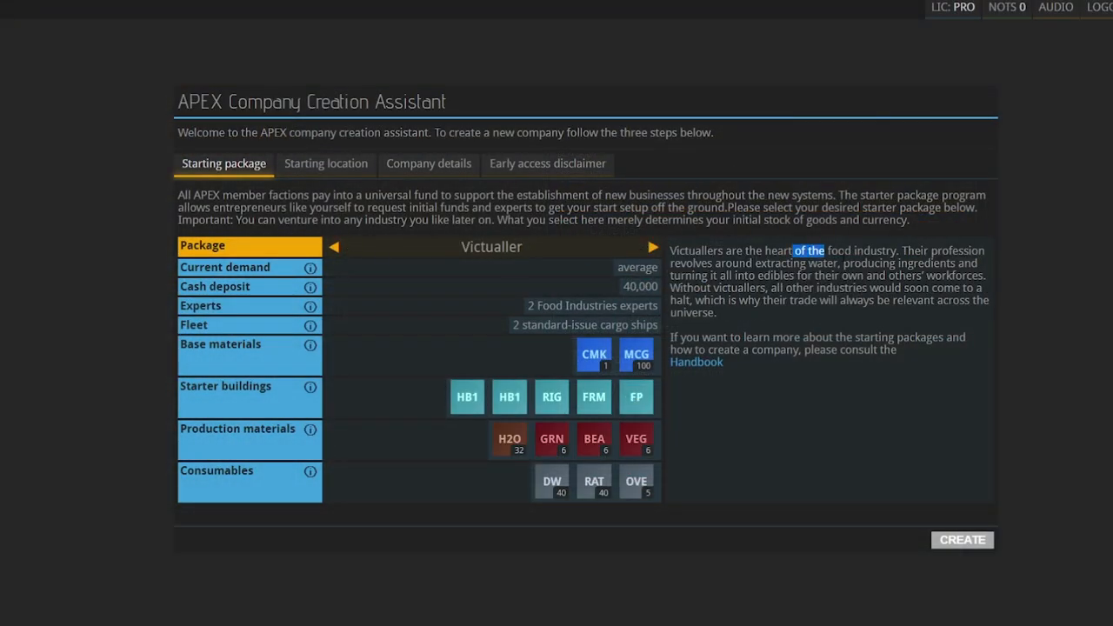
- Switch the starter package from Victualler to Metallurgist and proceed to Starting location
drag(793, 251, 918, 251)
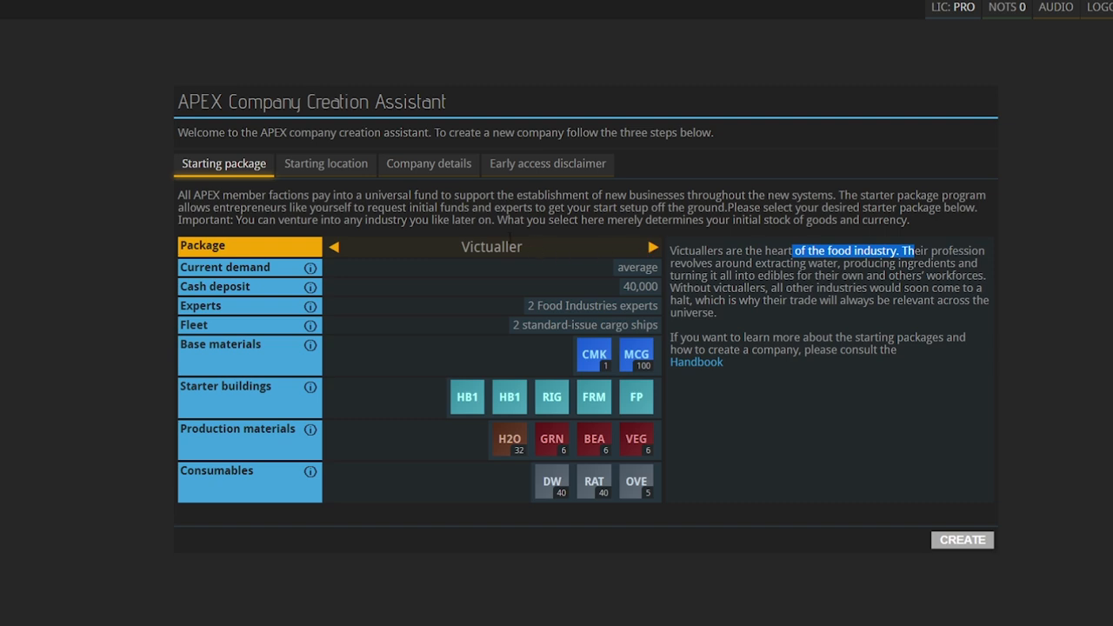
click(651, 246)
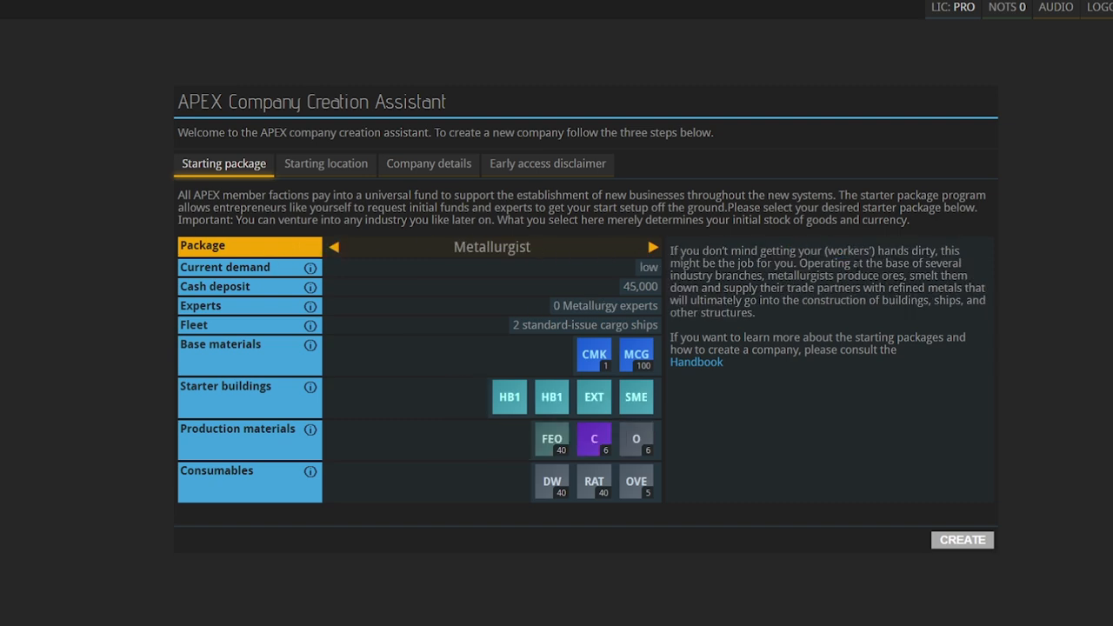
mouse_move(592, 290)
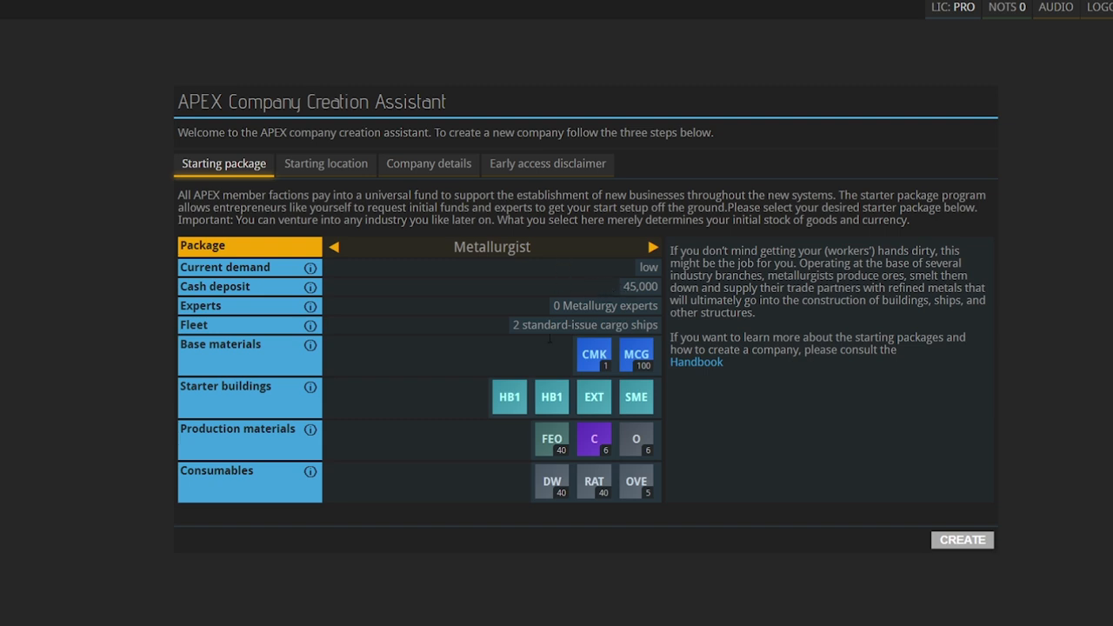
mouse_move(353, 355)
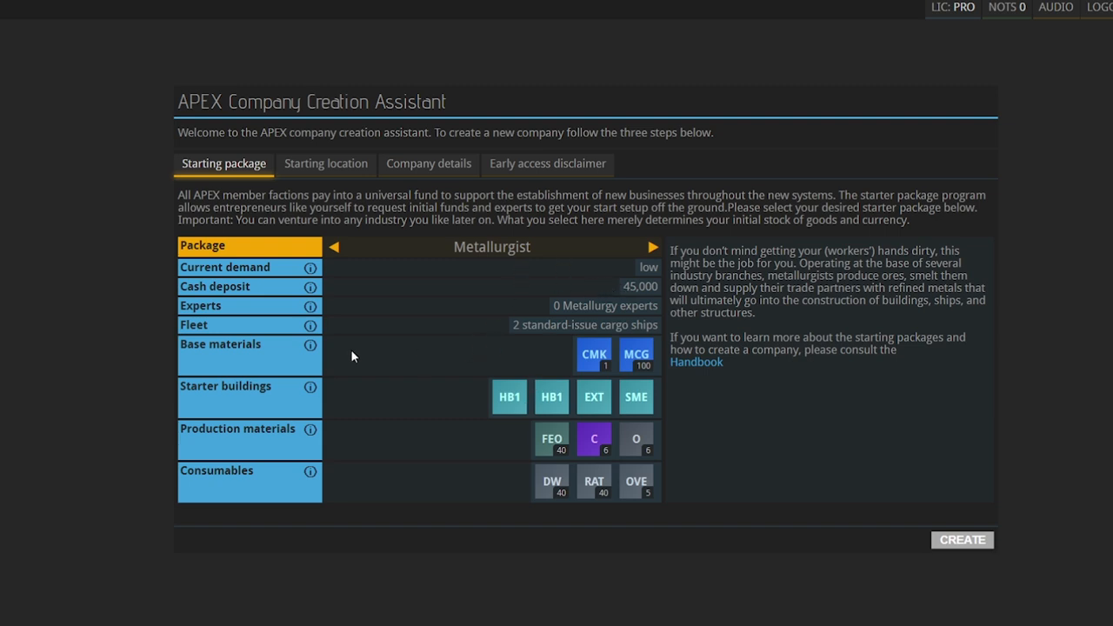
mouse_move(683, 473)
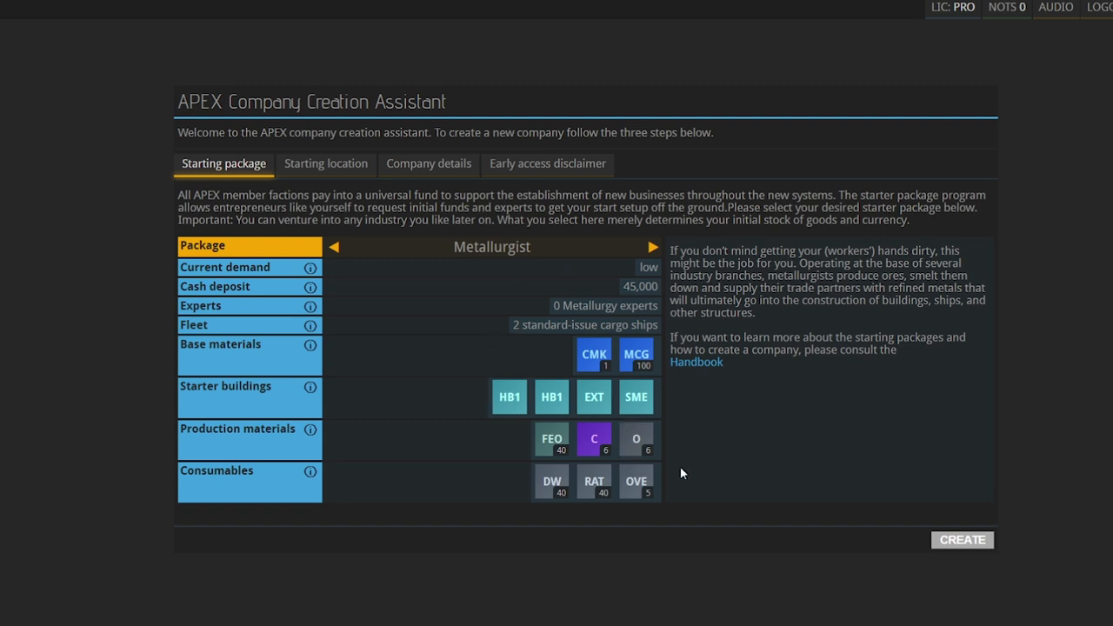
click(326, 164)
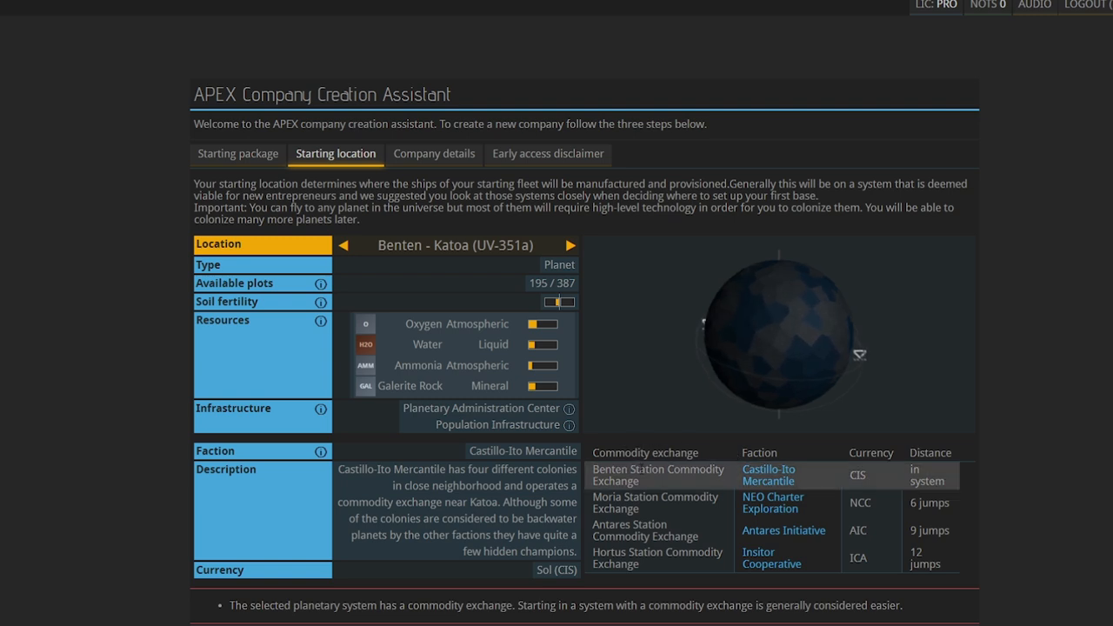
- Cycle past Antares I - Phobos to pick Moria - Vallis (OT-580c) as starting location
click(343, 245)
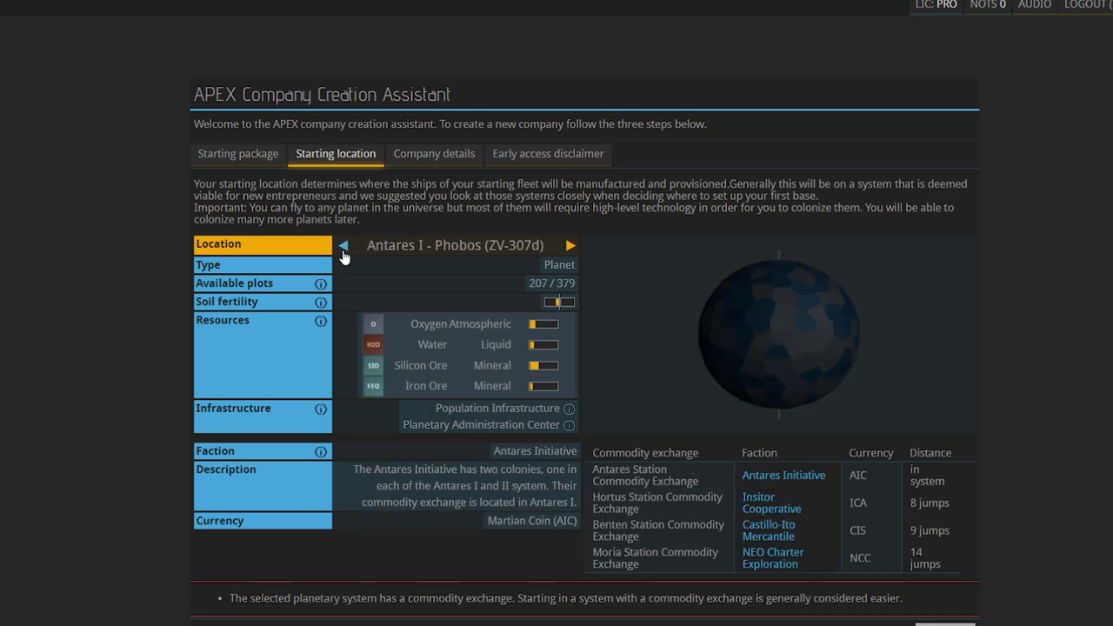
mouse_move(413, 232)
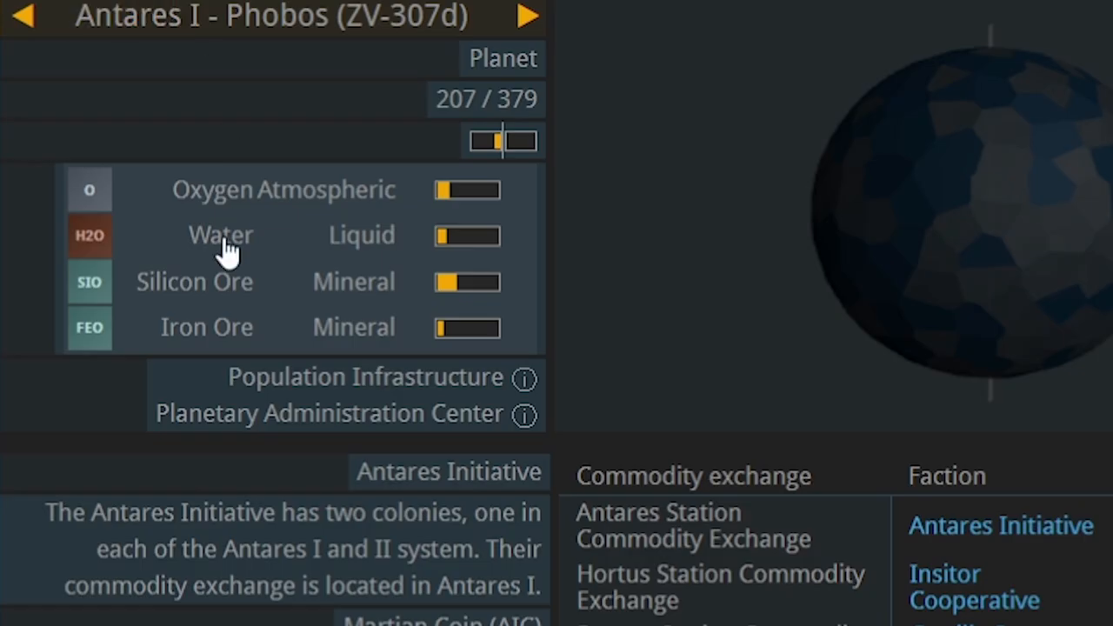
mouse_move(474, 329)
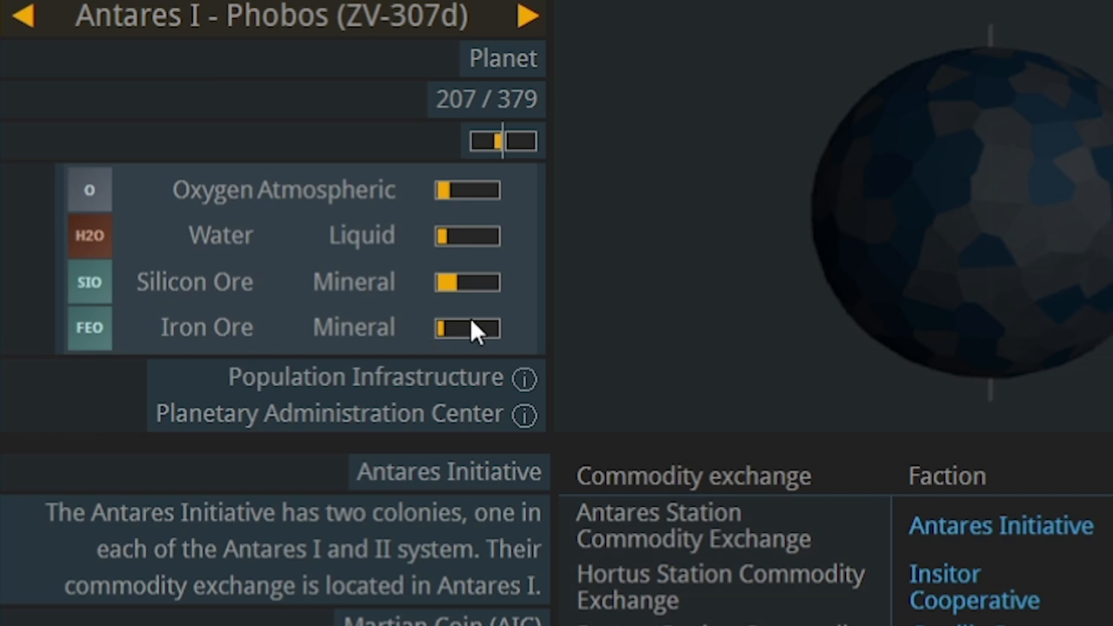
click(23, 15)
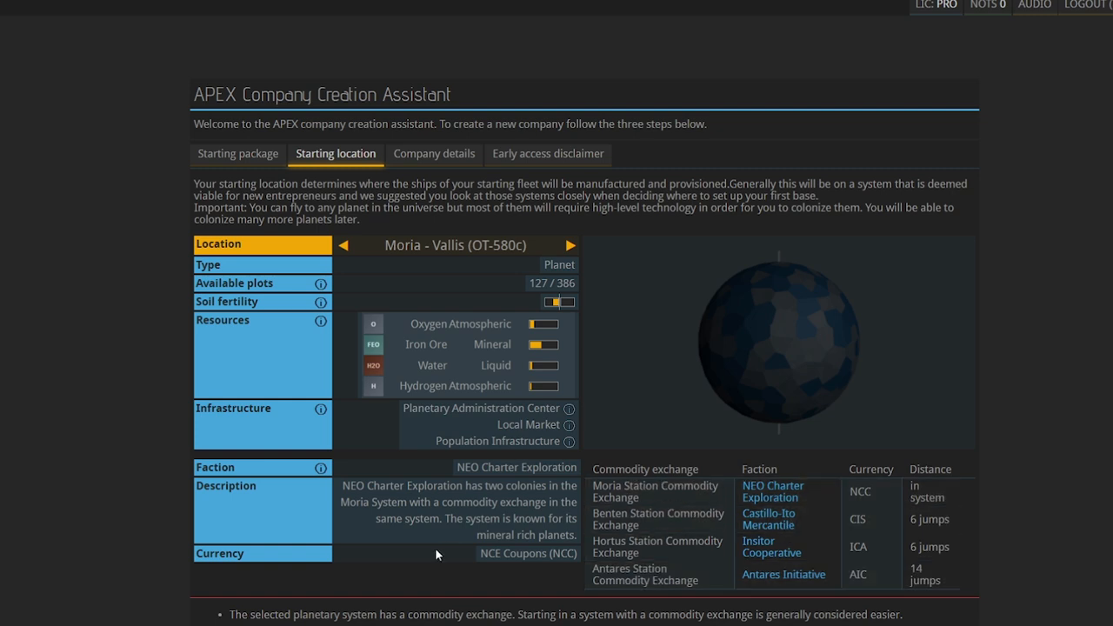
- Enter company name 'Xclipse Industries' and company code 'XI', which the license rejects
click(433, 154)
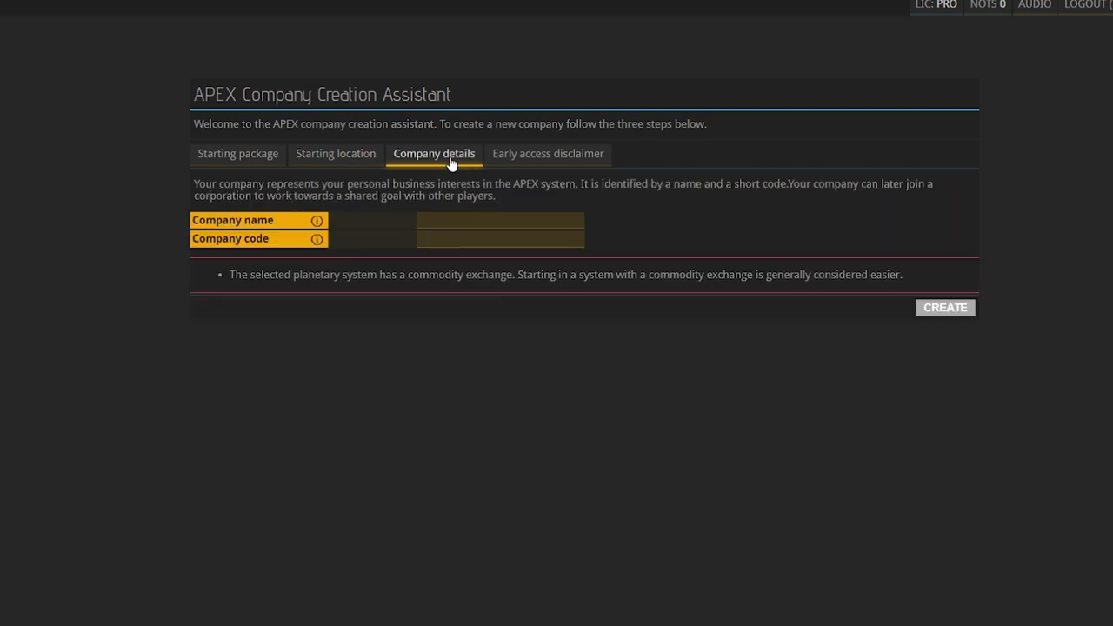
mouse_move(336, 154)
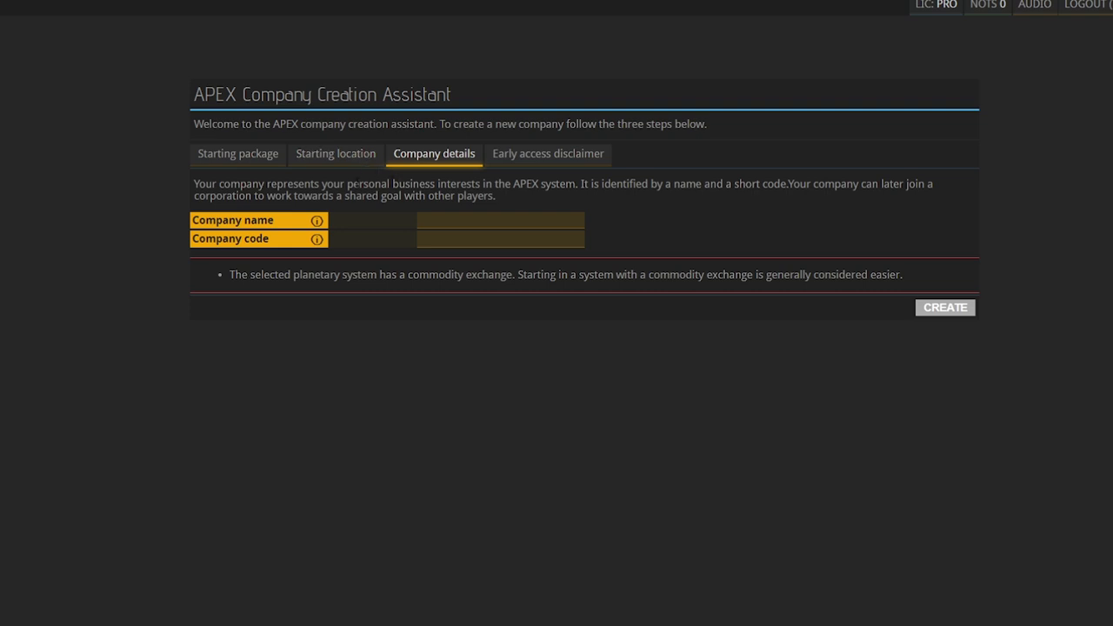
mouse_move(288, 246)
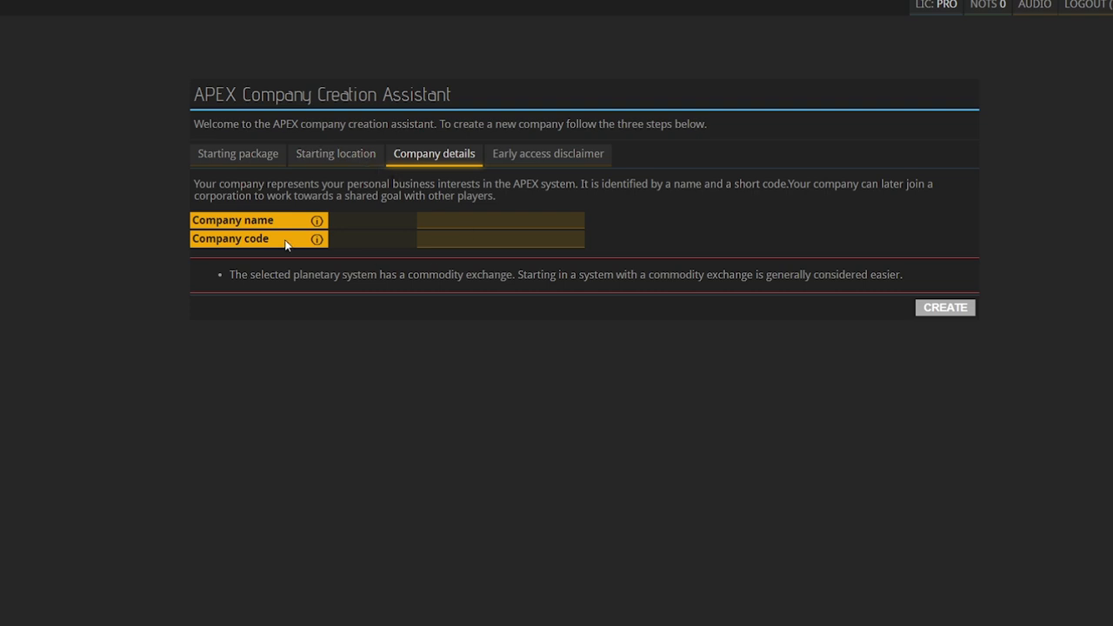
mouse_move(316, 220)
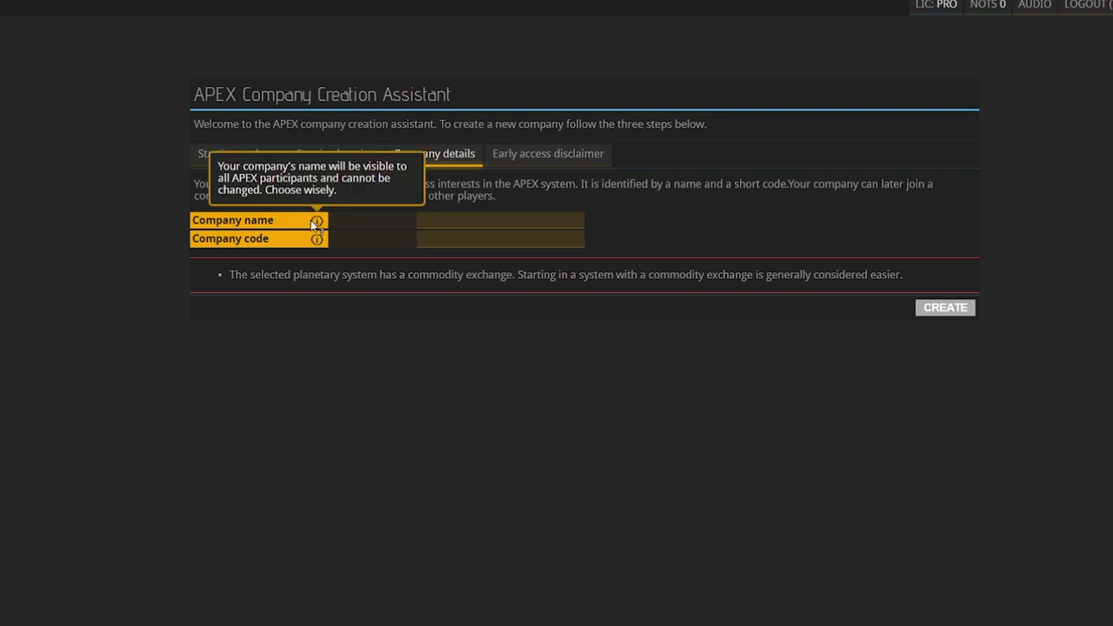
text(Xclipse Industr)
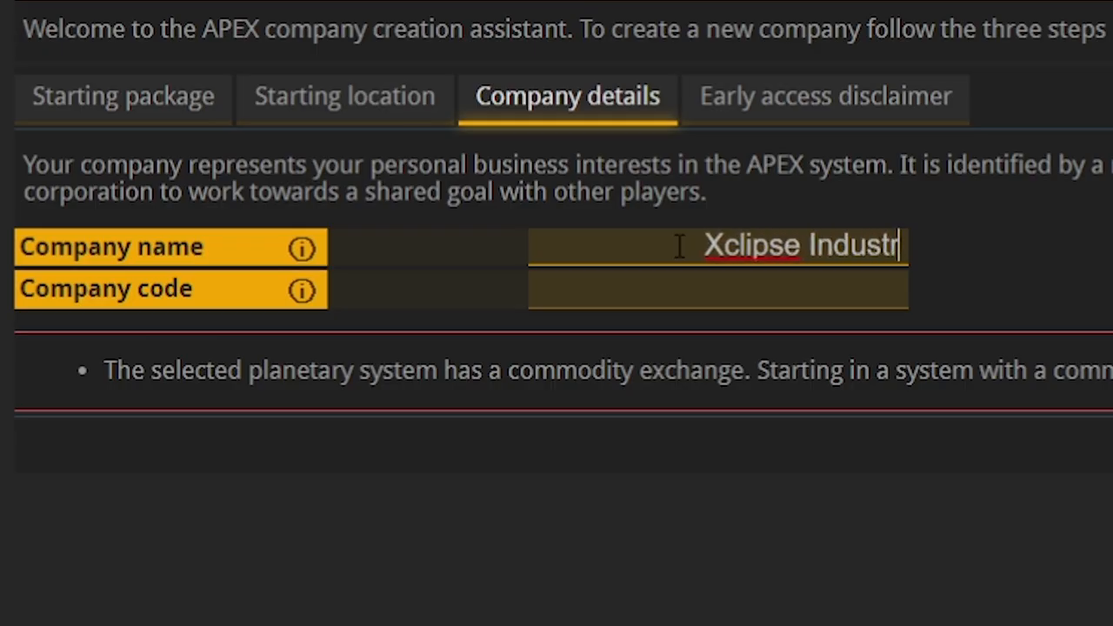
text(ies)
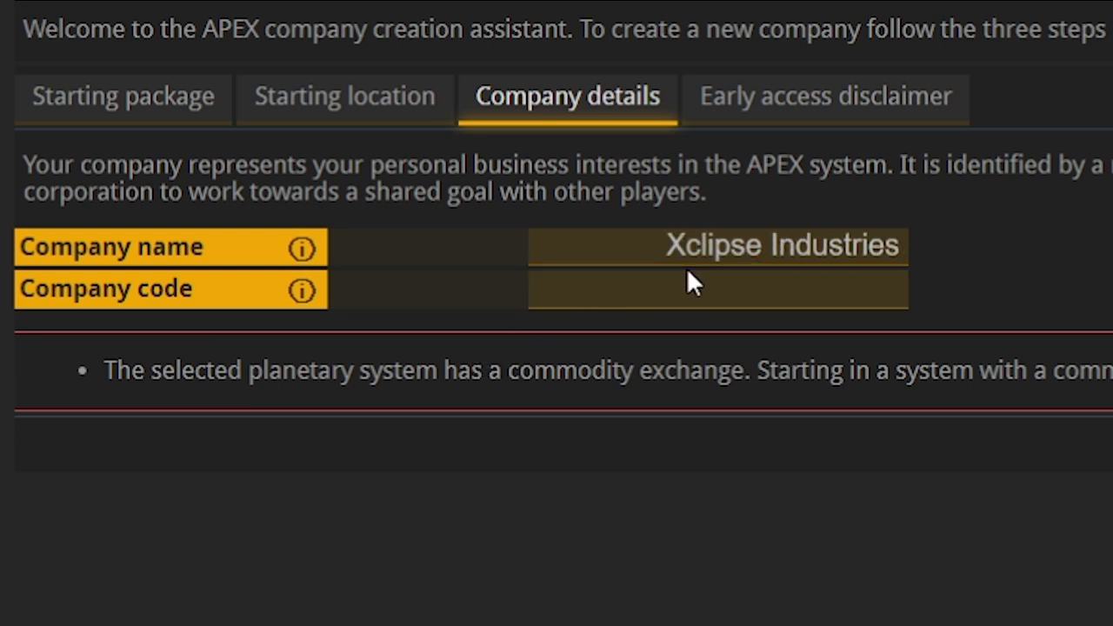
text(XI)
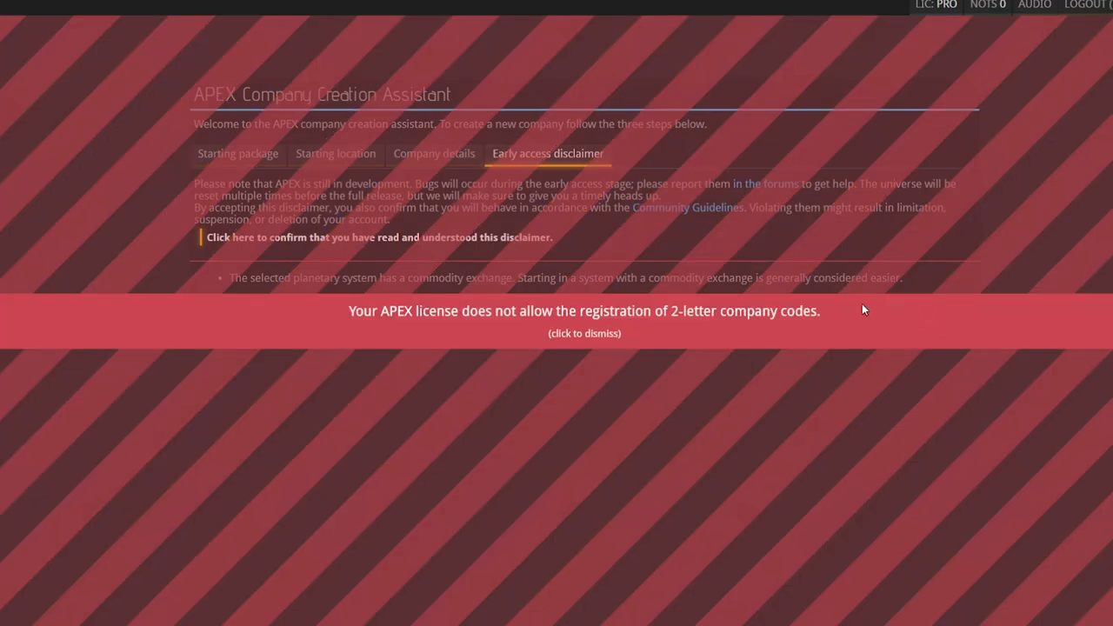
mouse_move(528, 316)
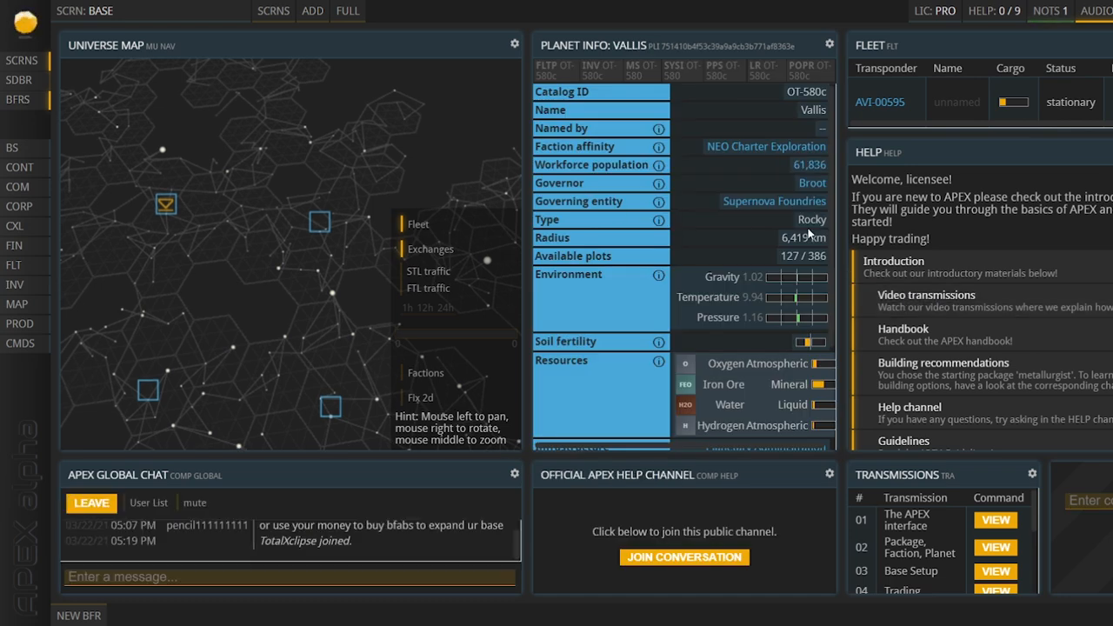
mouse_move(144, 65)
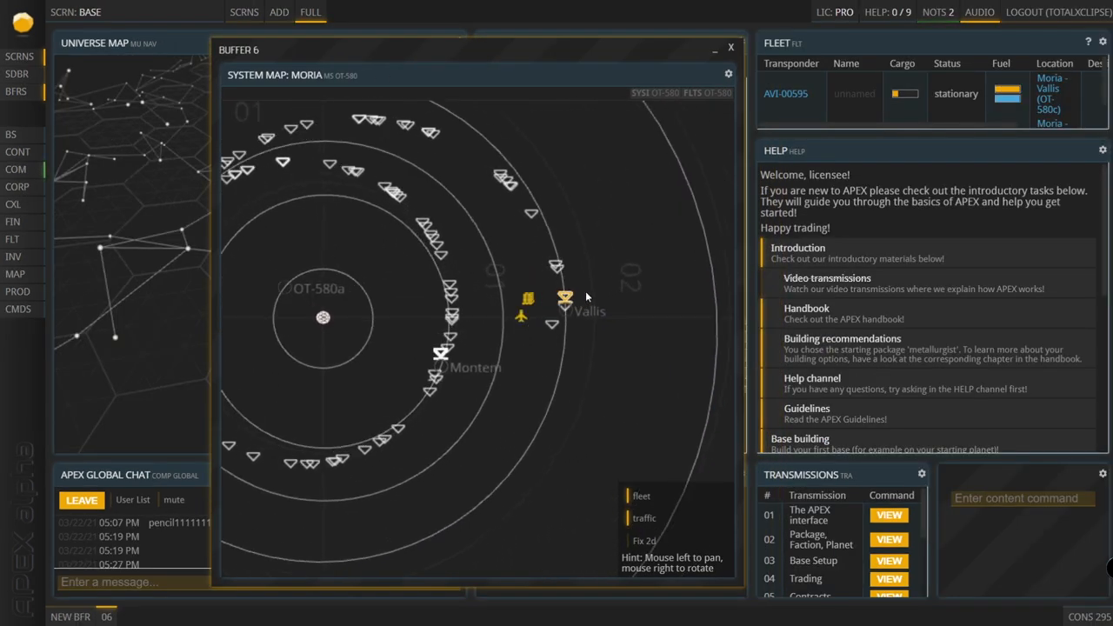
- Select planet Vallis in the Moria system and build a base on a plot
click(565, 300)
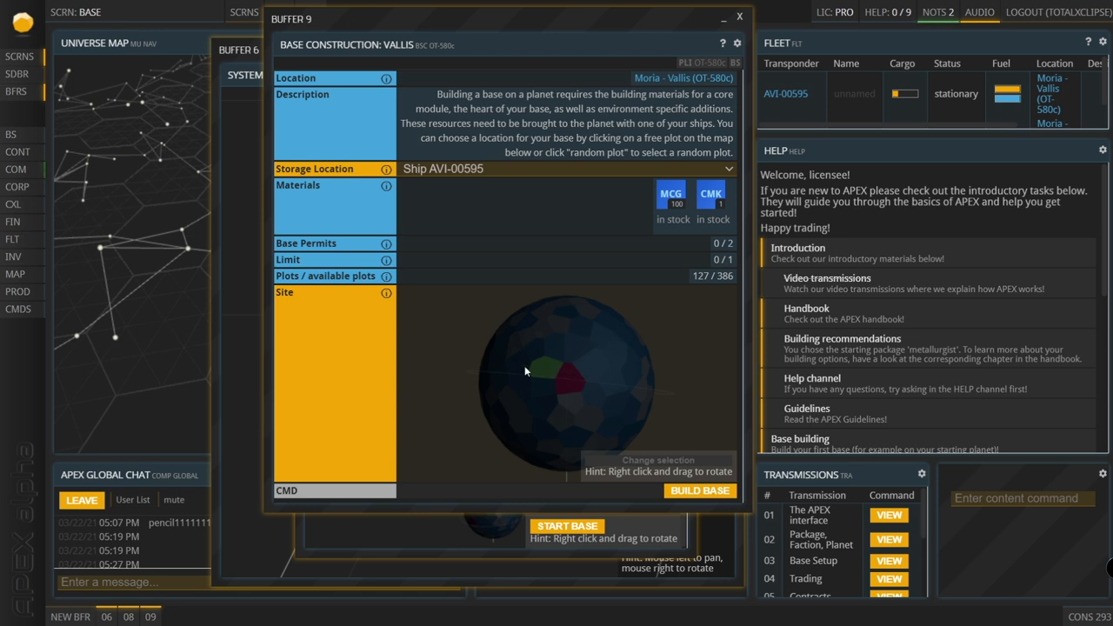
mouse_move(544, 399)
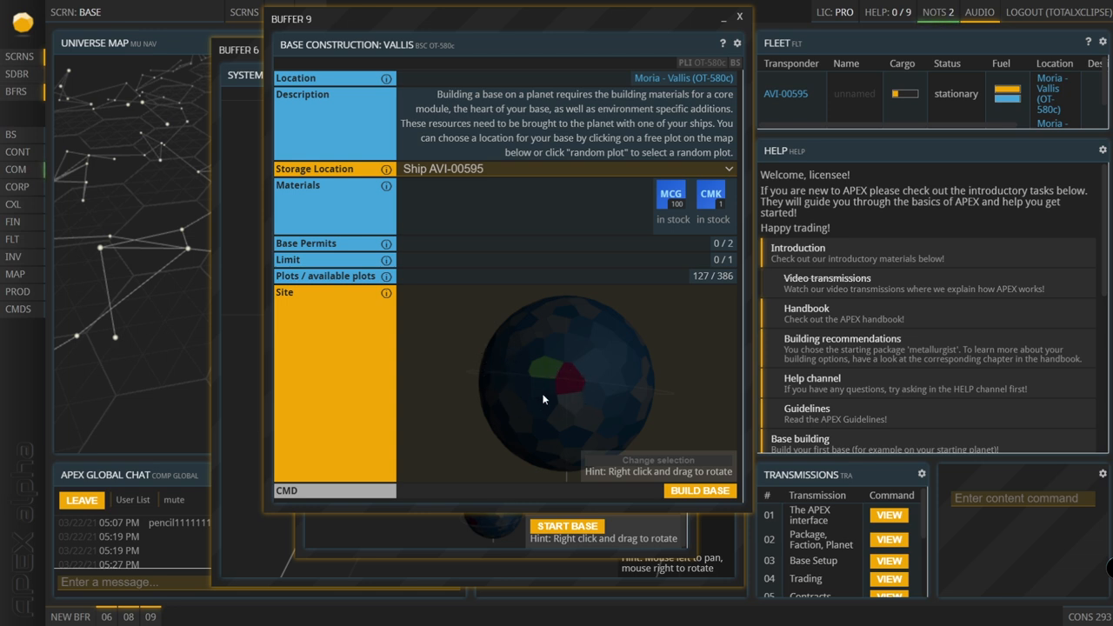
mouse_move(598, 356)
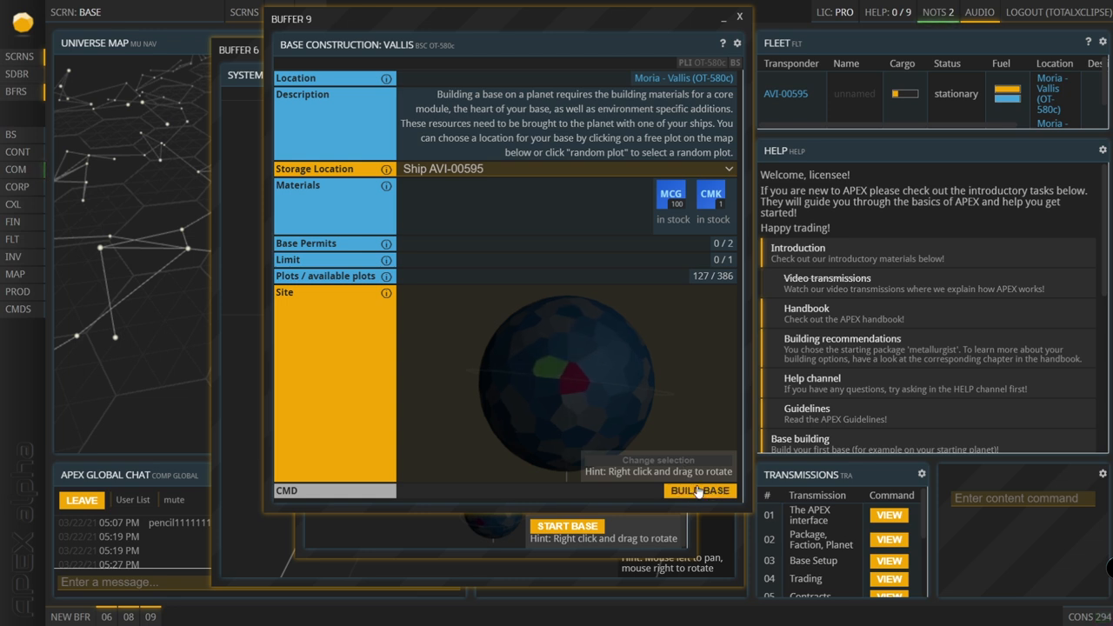
click(700, 491)
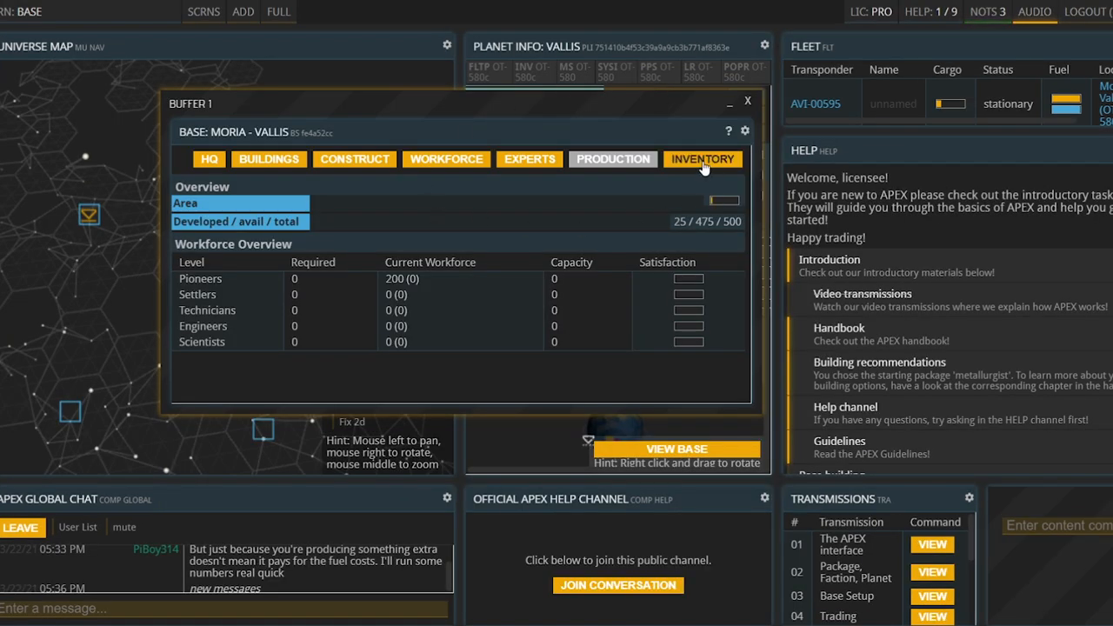
- View the Moria - Vallis base inventory of starter materials, then build an Extractor
click(702, 160)
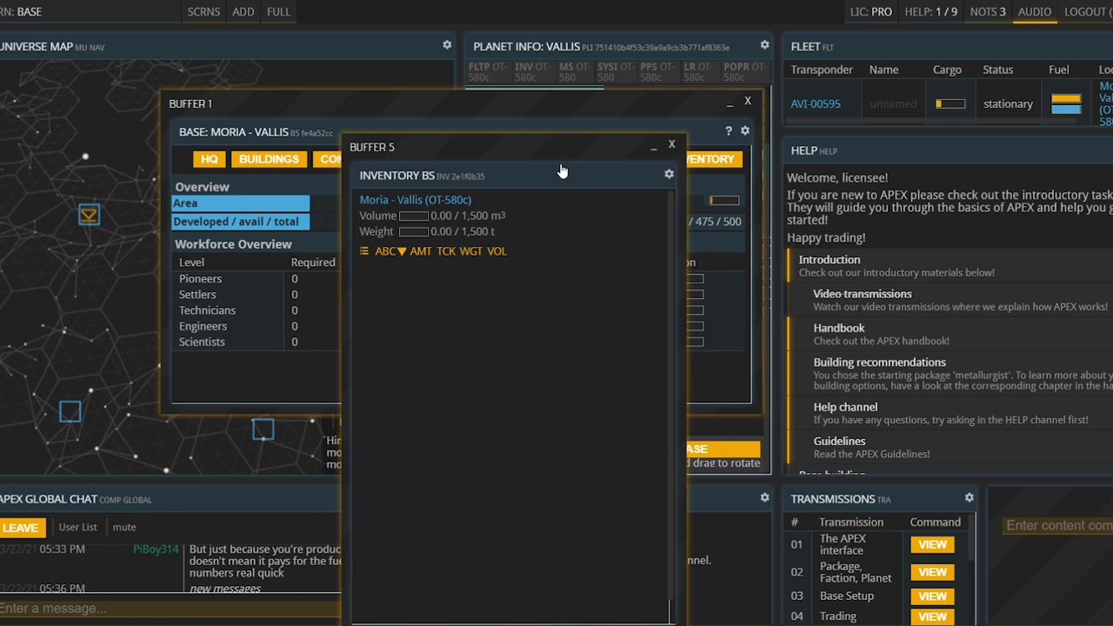
mouse_move(548, 408)
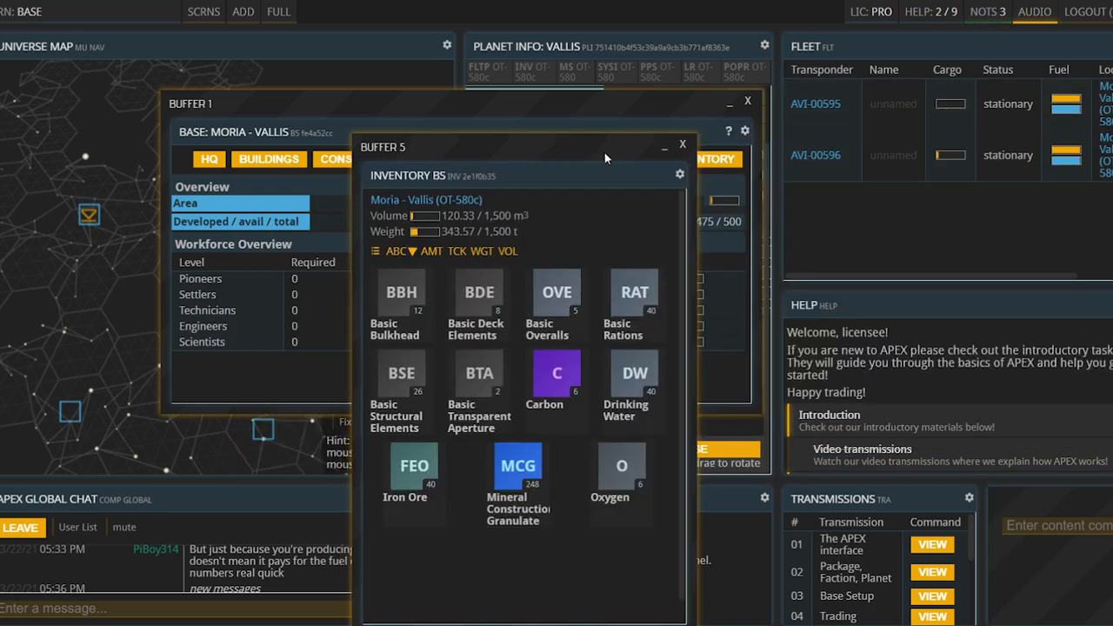
click(268, 159)
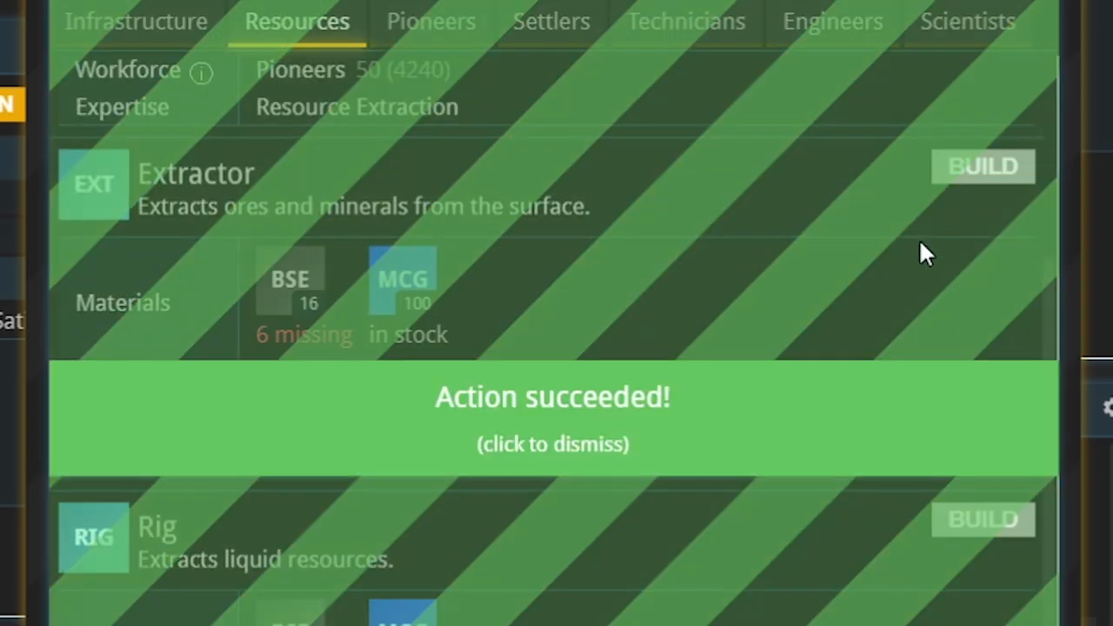
mouse_move(619, 491)
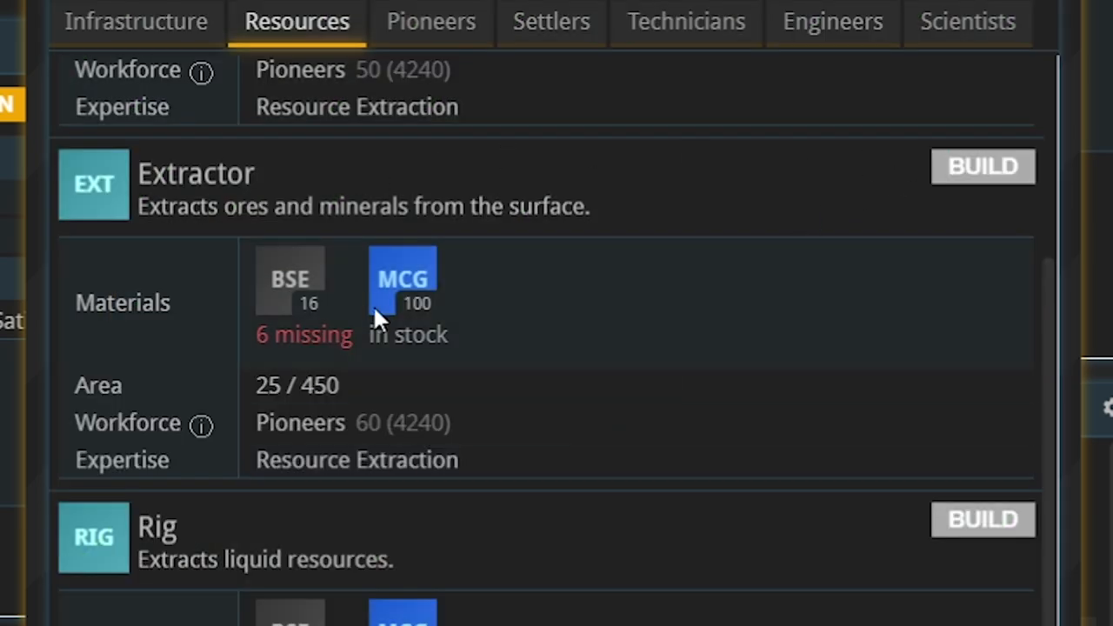
- Switch to the pioneer-level buildings and scroll through them to view the Smelter
click(431, 21)
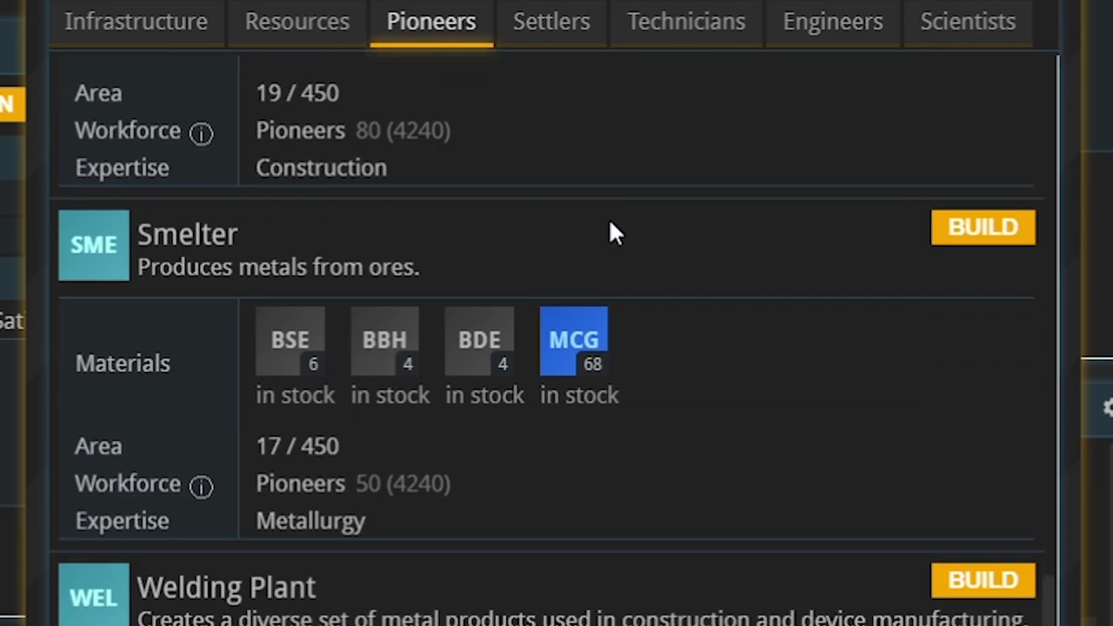
scroll(down, 3)
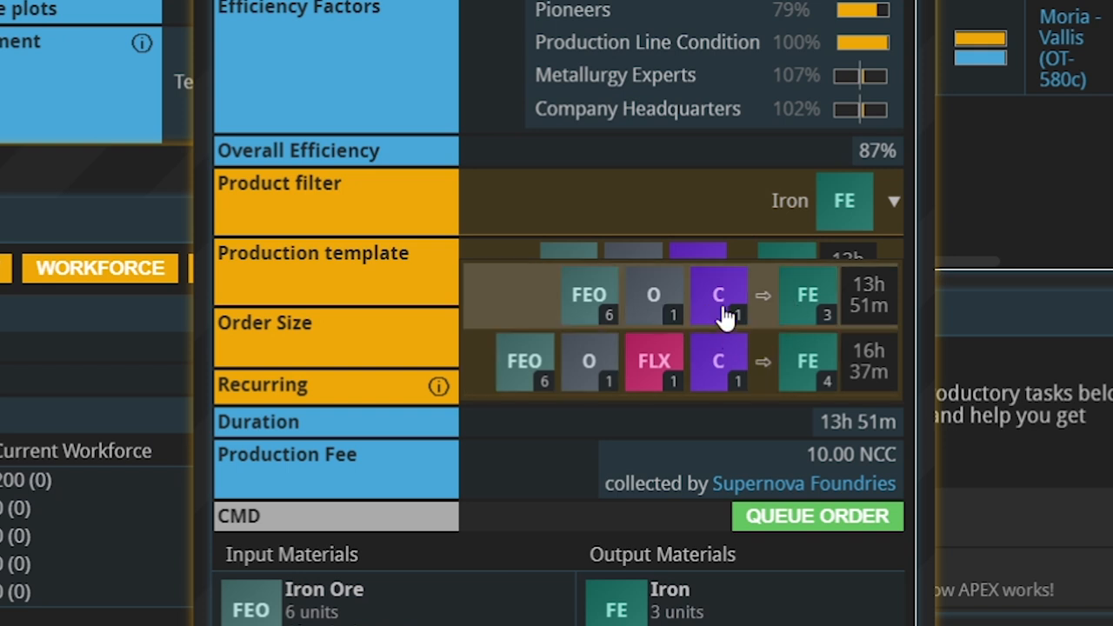
mouse_move(574, 313)
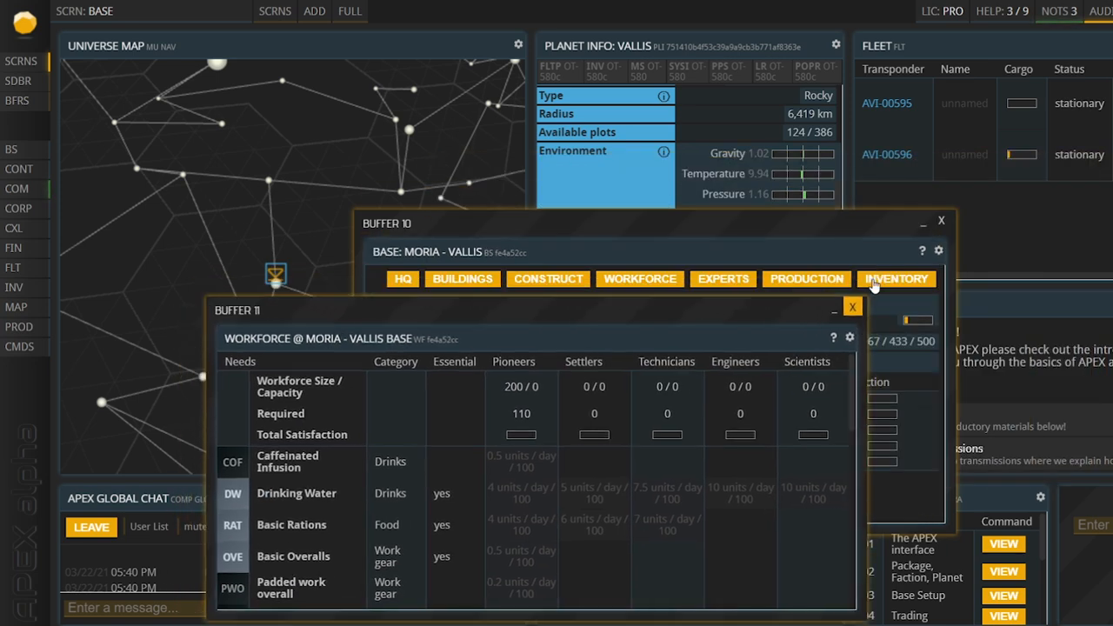
- Close the workforce view, build a Pioneer Habitation and dismiss the success banner
click(852, 307)
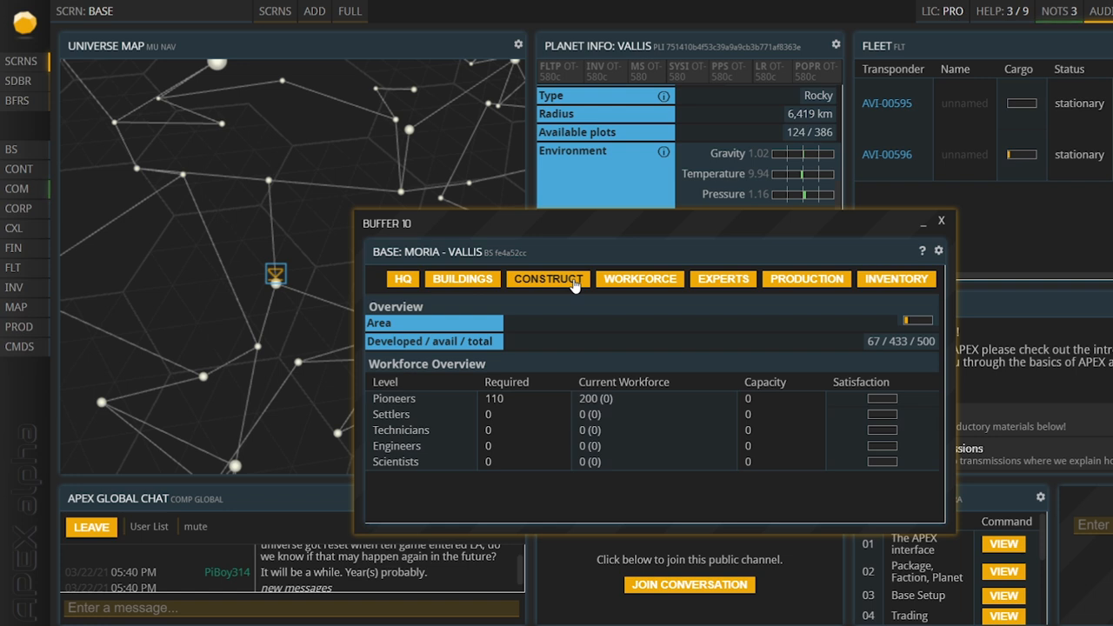
click(547, 279)
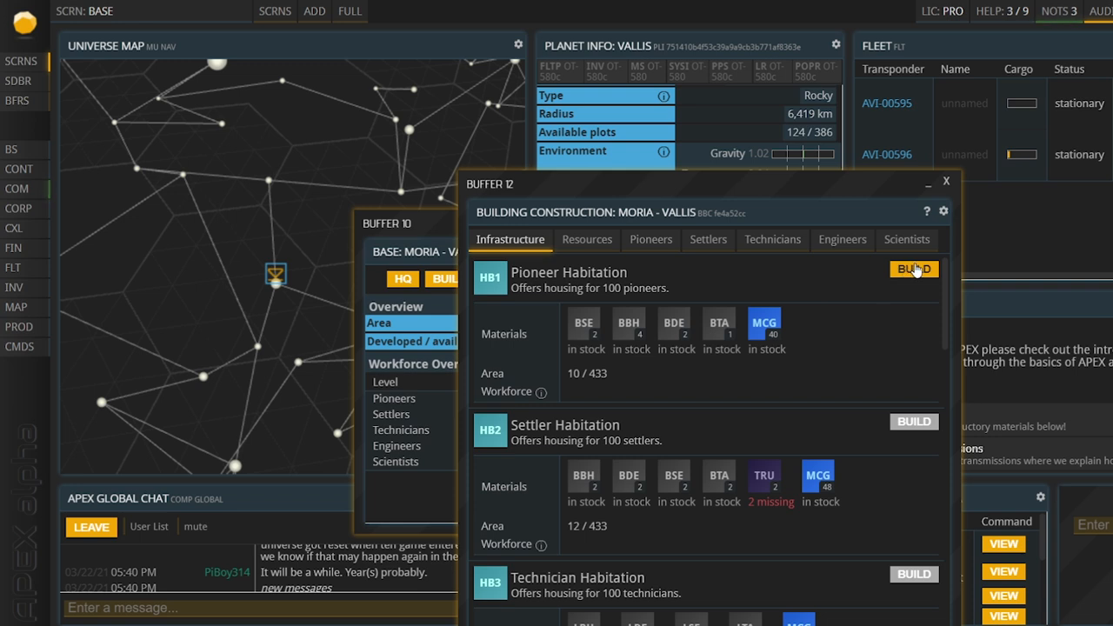
click(913, 269)
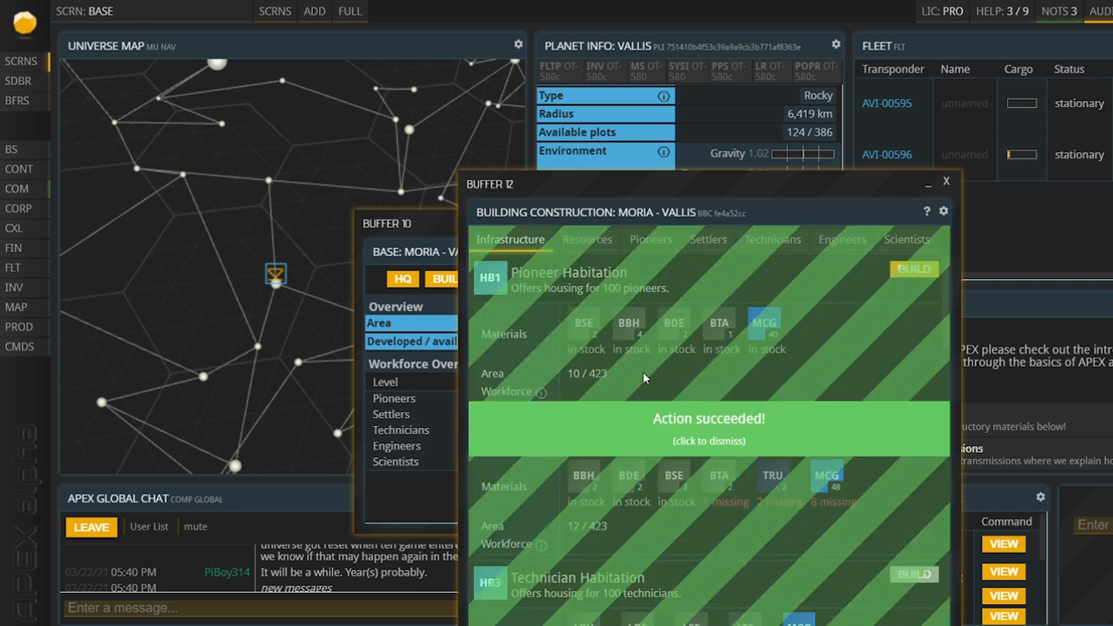
click(709, 429)
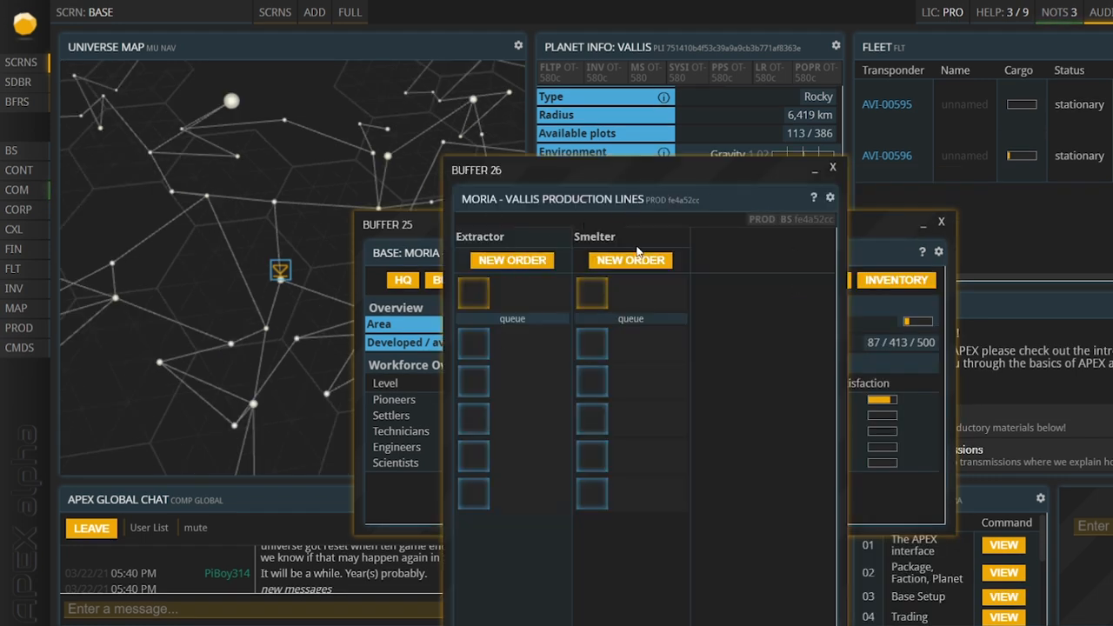
mouse_move(557, 226)
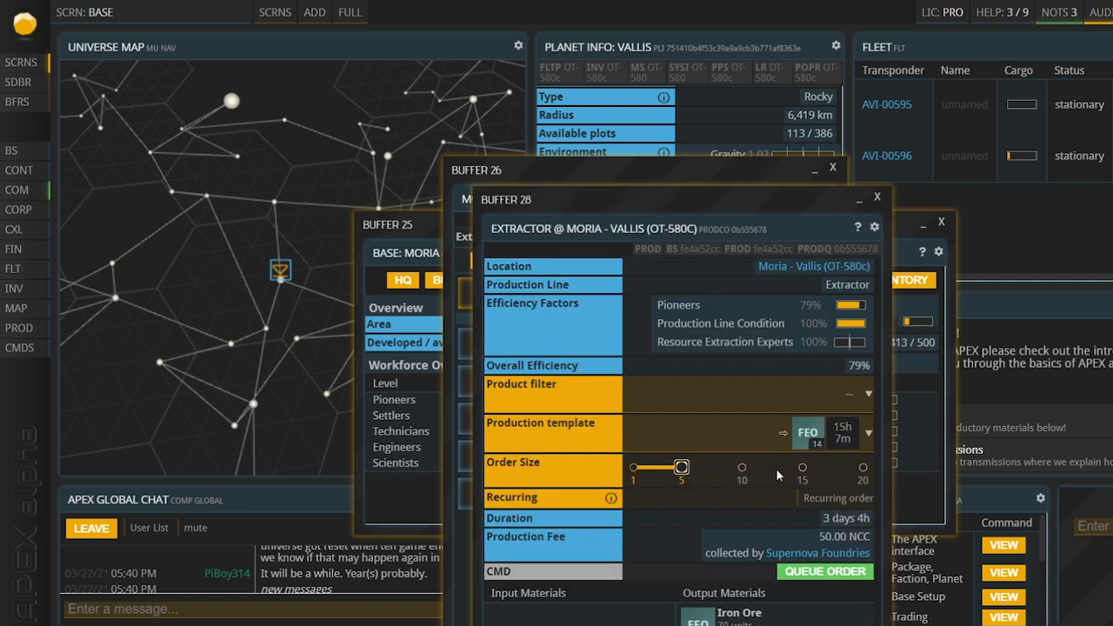
- Queue a recurring Extractor Iron Ore order with order size 5
drag(683, 467, 633, 467)
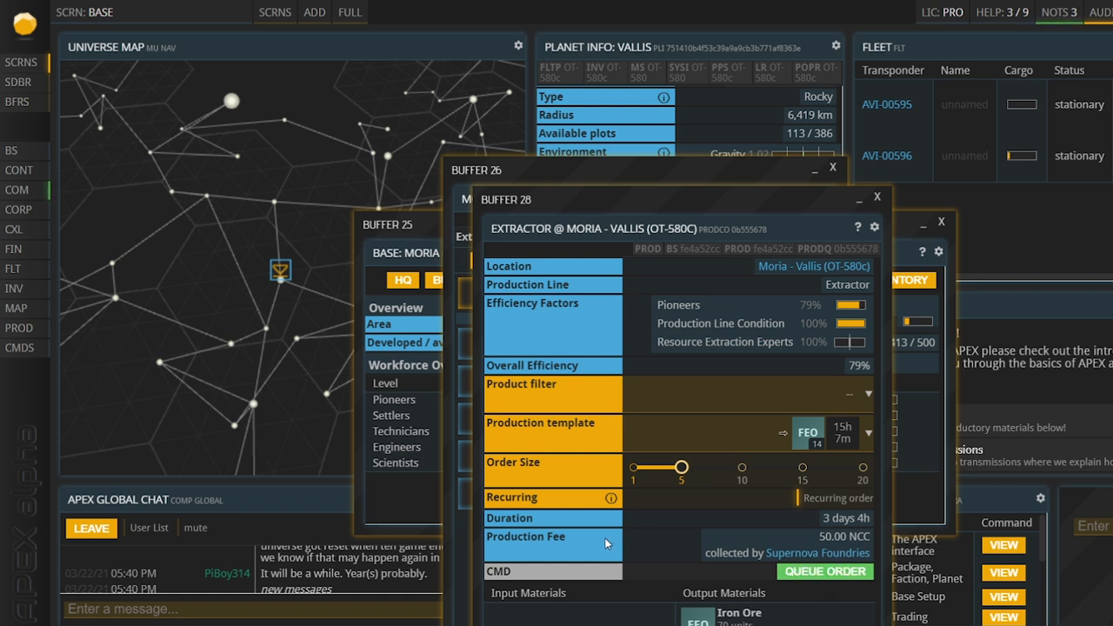
mouse_move(723, 588)
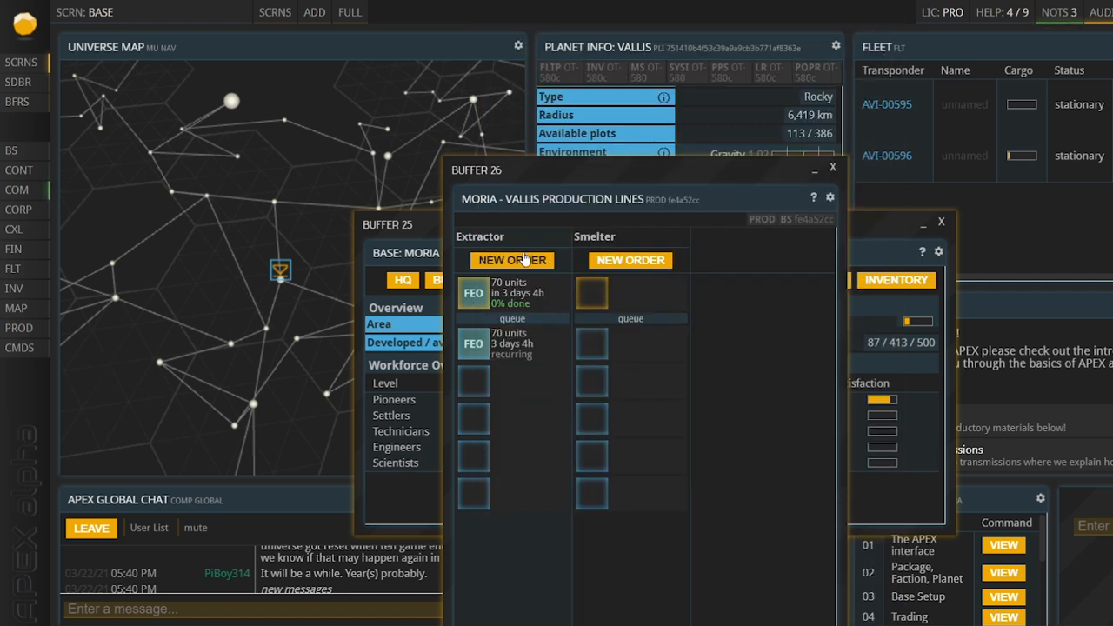
click(629, 260)
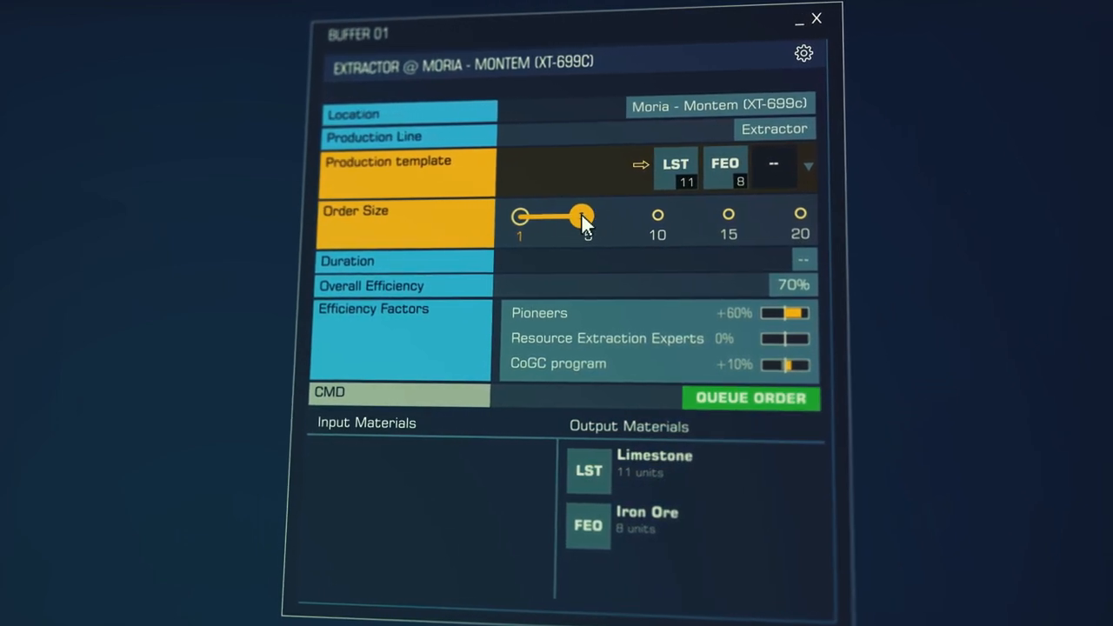
drag(581, 215, 561, 215)
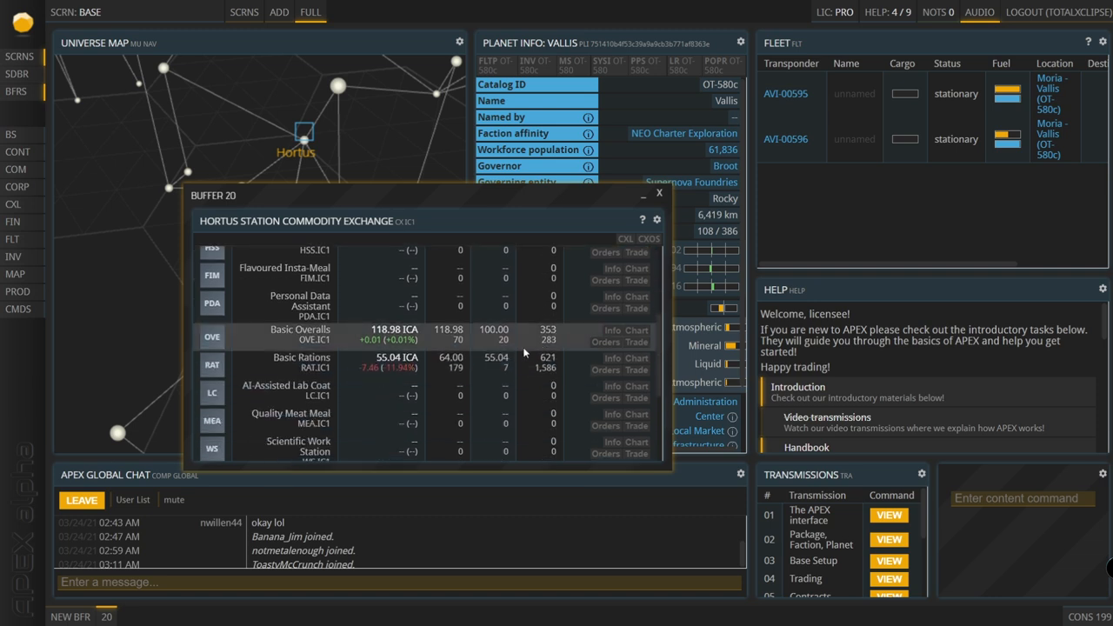
- Review Hortus Station exchange prices, close it, and begin a flight for ship AVI-00595
scroll(down, 3)
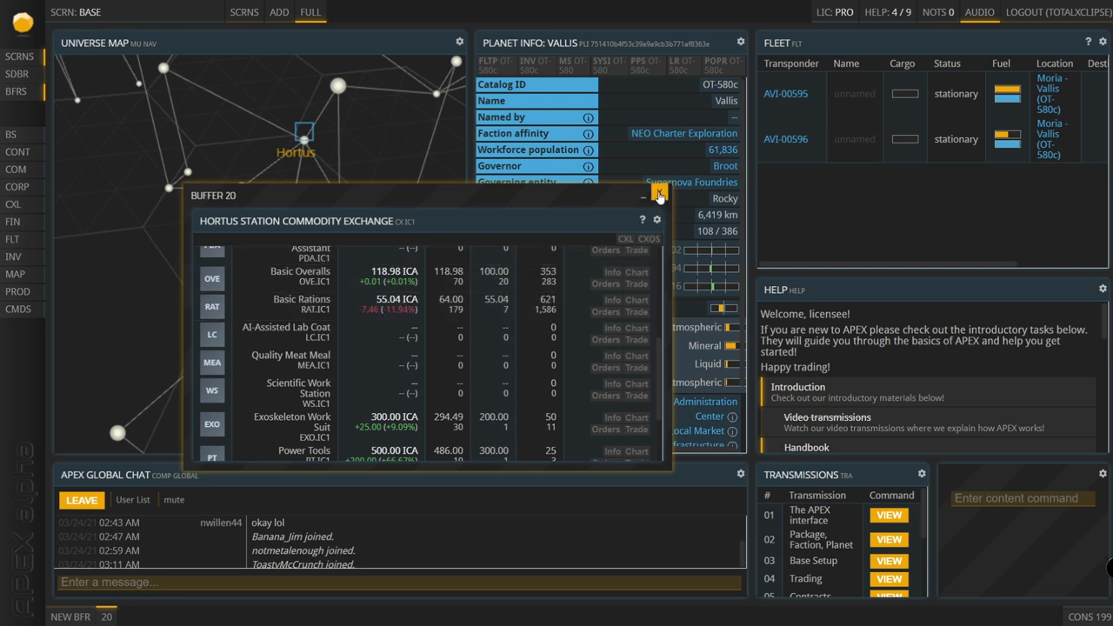
click(659, 193)
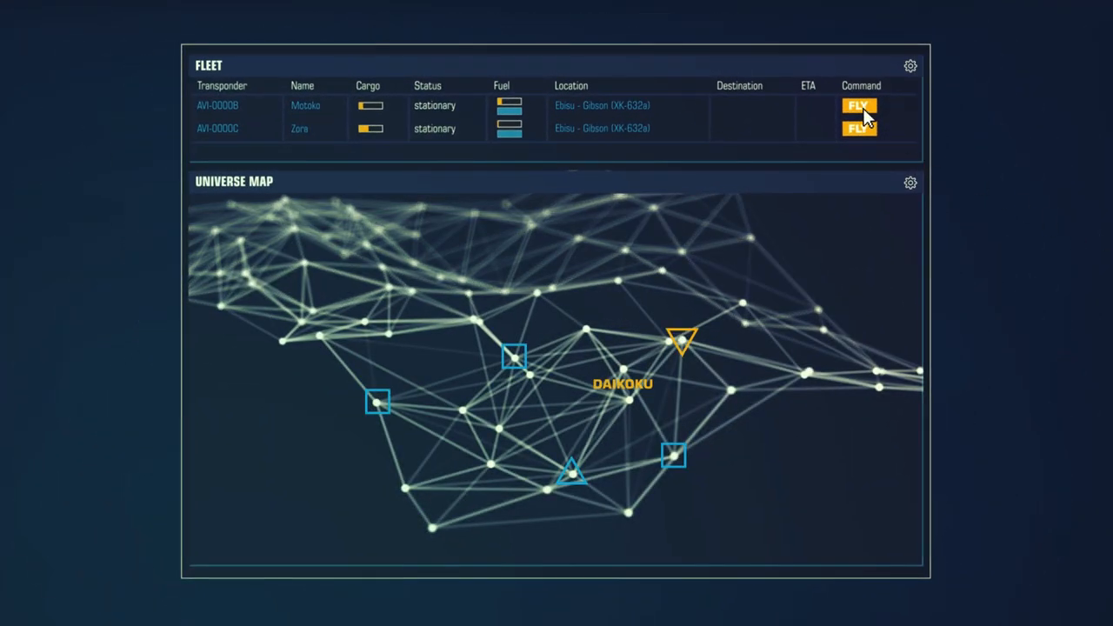
click(859, 105)
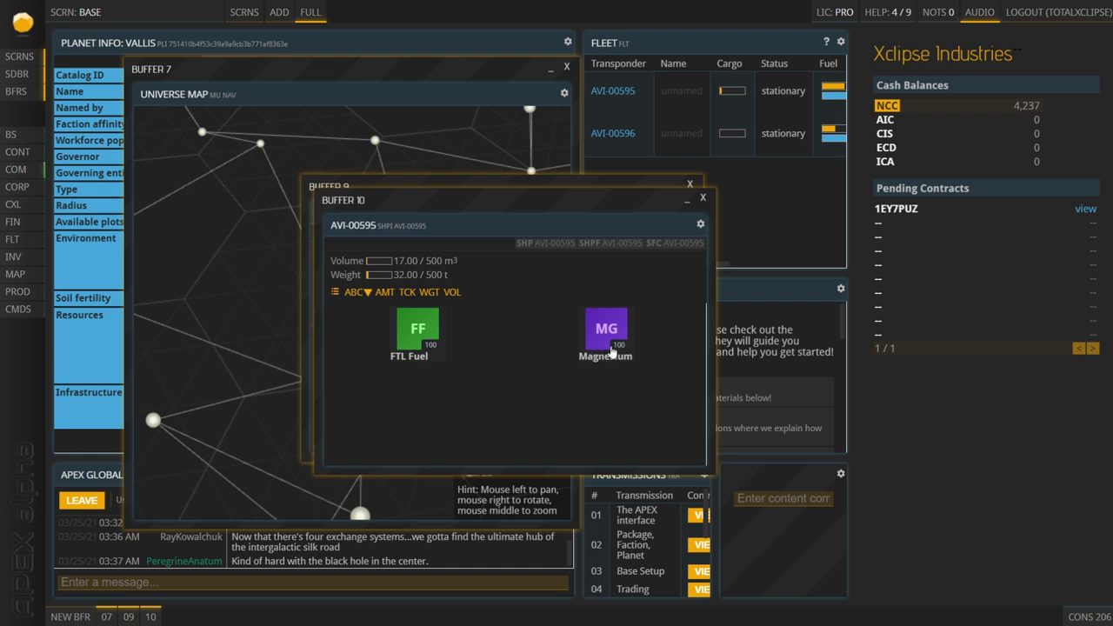
mouse_move(639, 381)
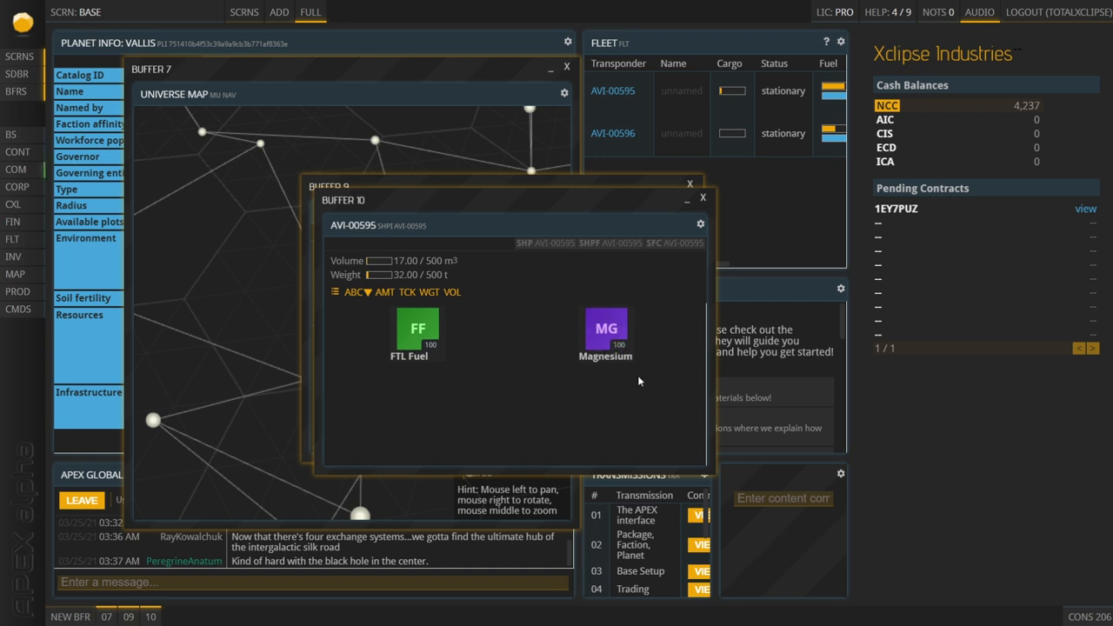
mouse_move(636, 354)
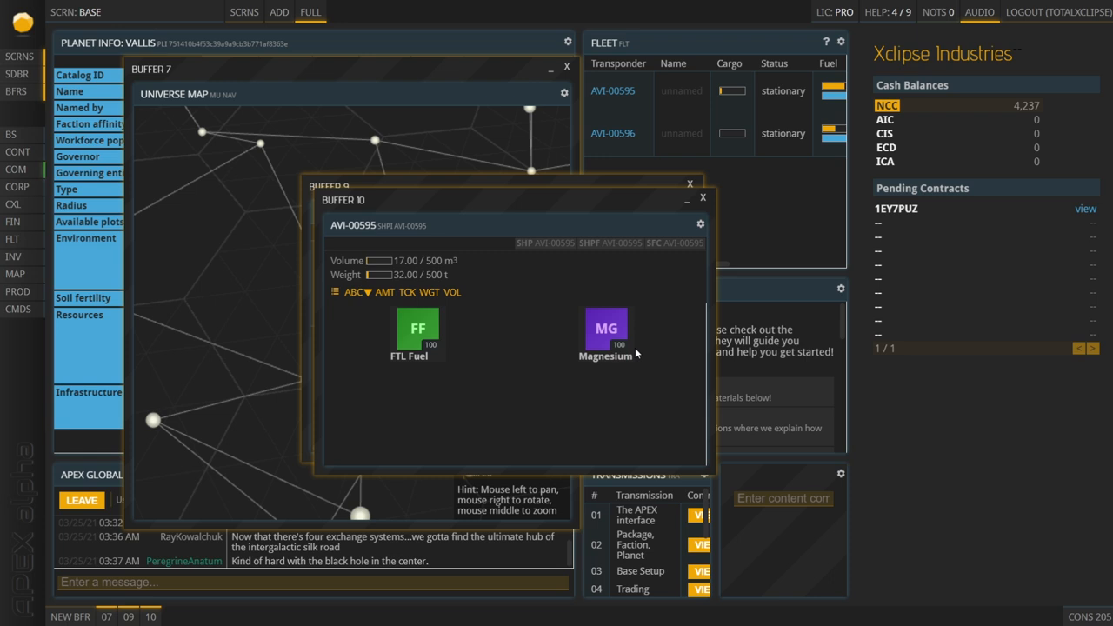
mouse_move(703, 197)
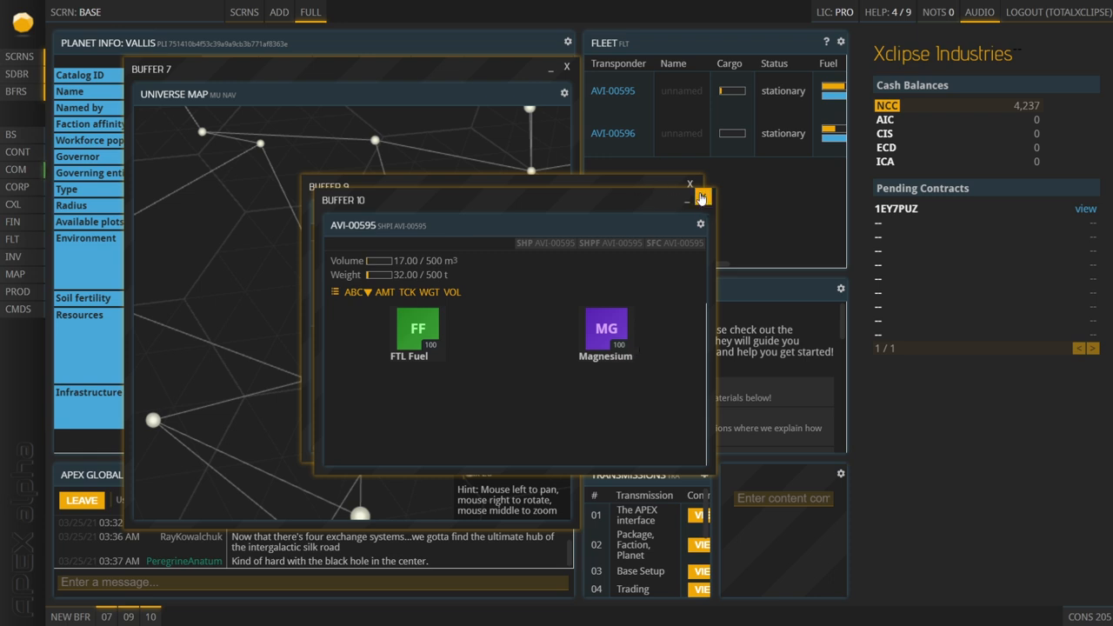
- Close the AVI-00595 cargo window and the FLEET: MORIA fleet list
click(701, 198)
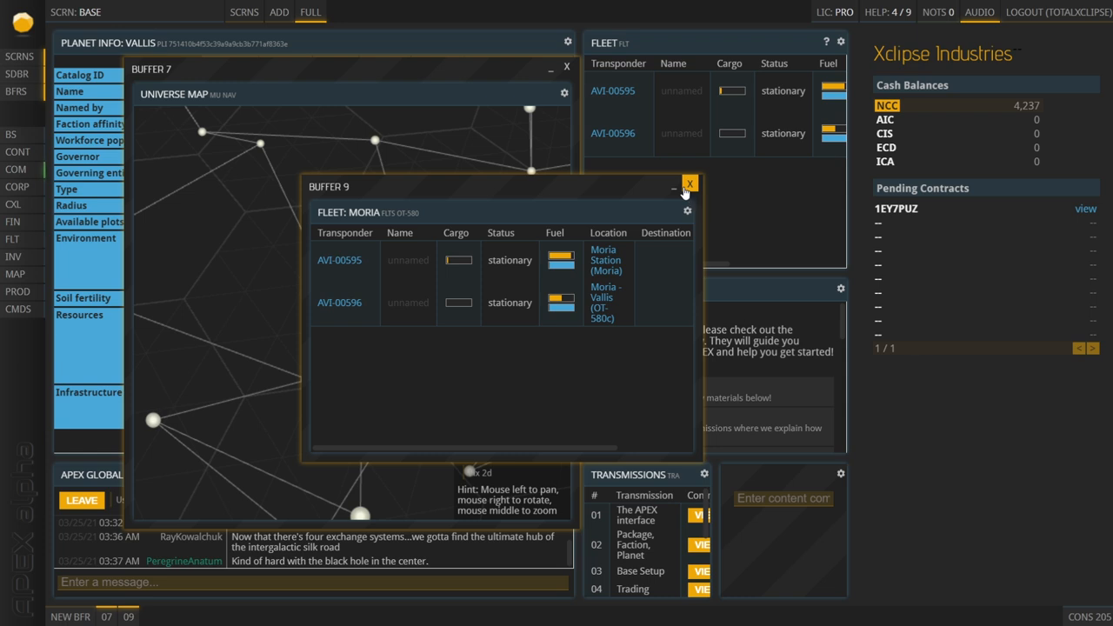
click(689, 182)
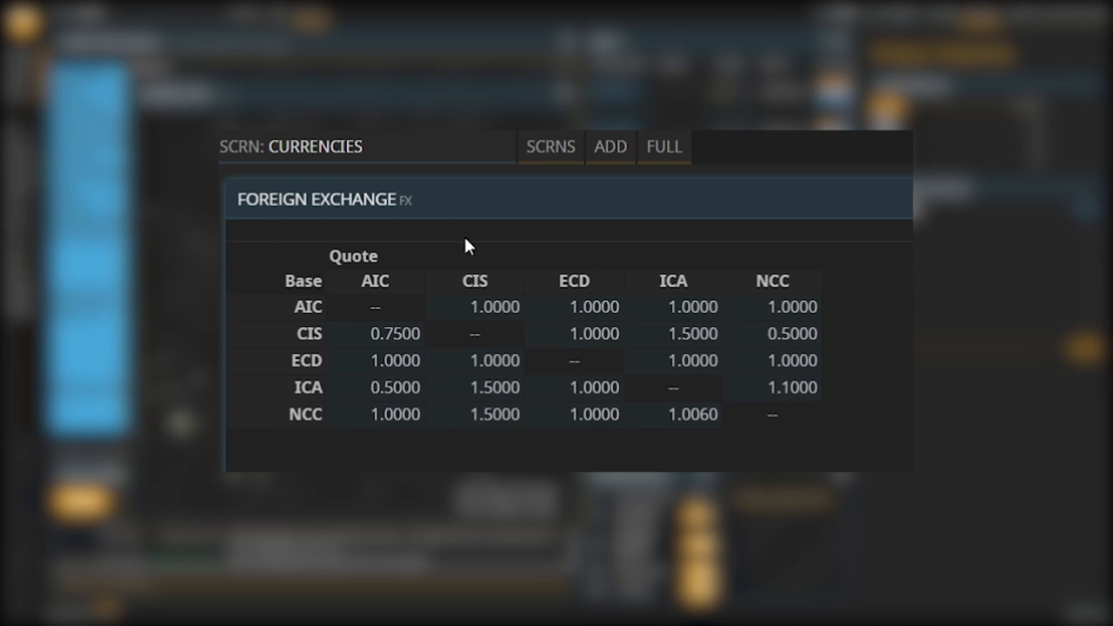
mouse_move(268, 289)
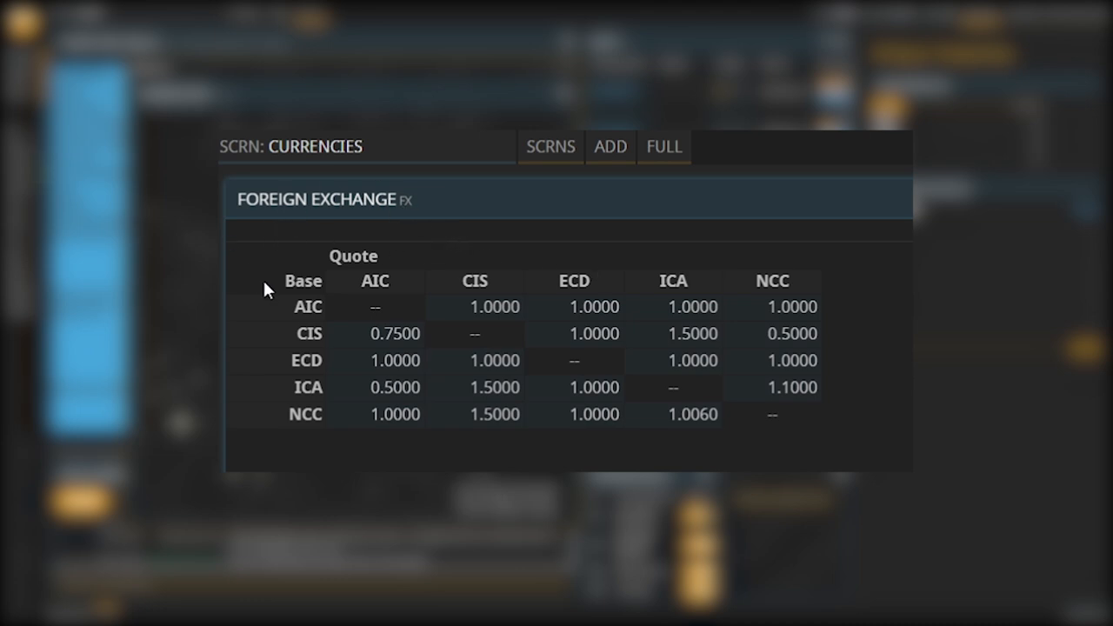
mouse_move(306, 276)
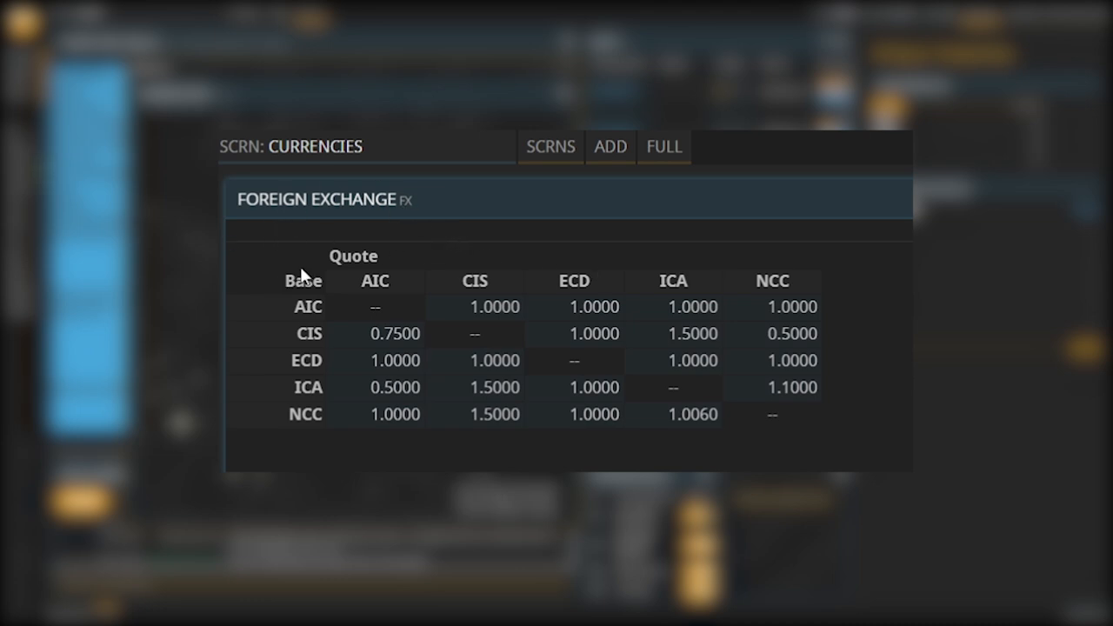
mouse_move(393, 280)
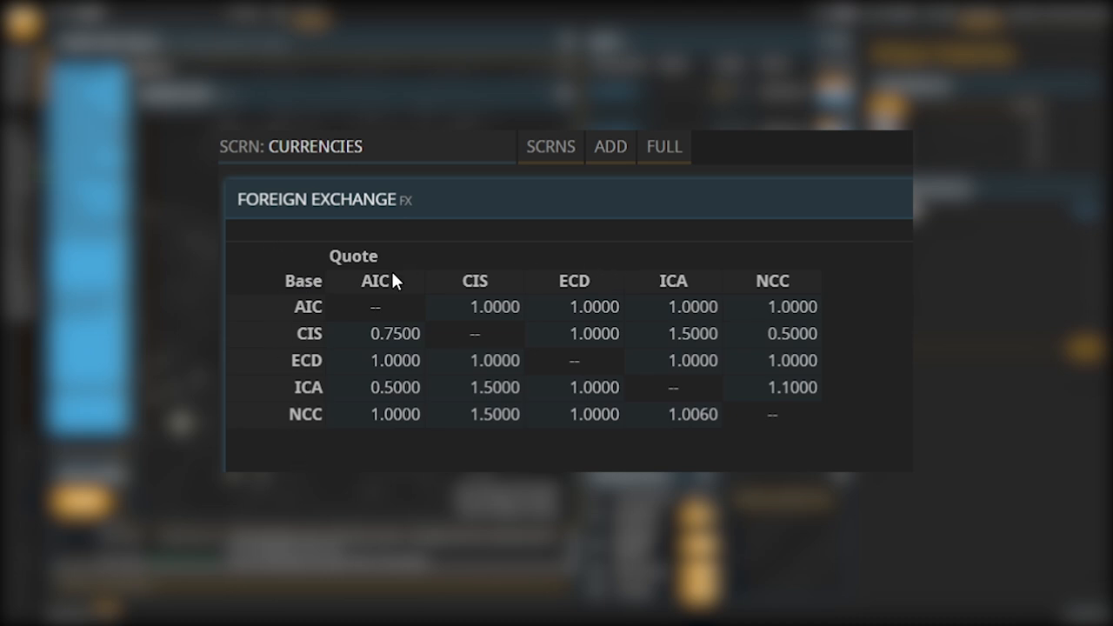
mouse_move(631, 315)
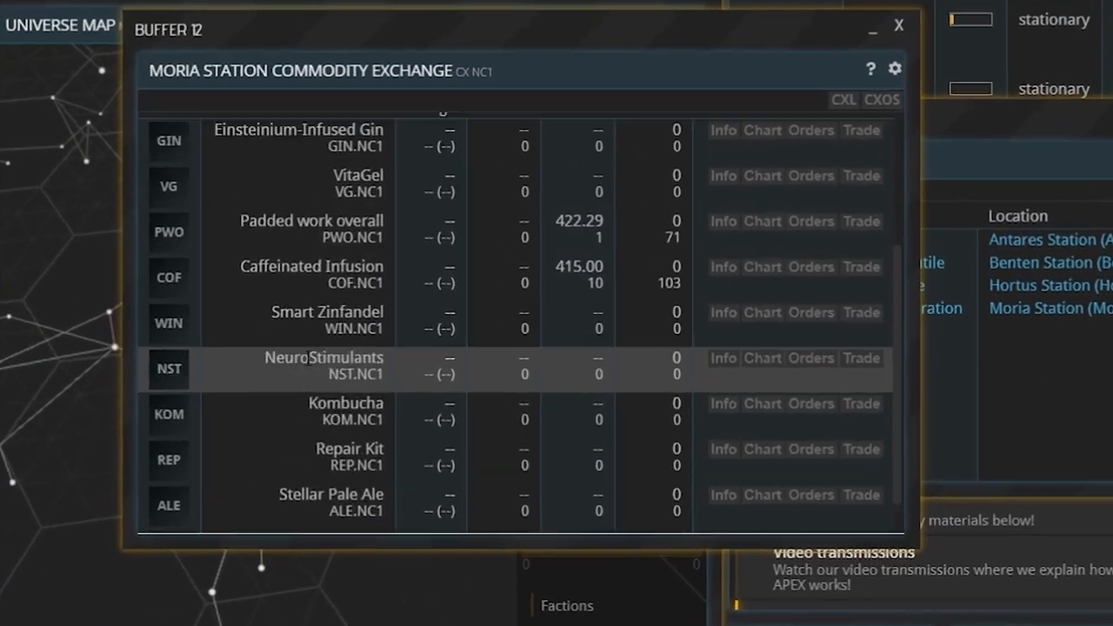
- Show Construction Prefabs on the Moria CX NC1 exchange and scroll to the BSE row
click(856, 278)
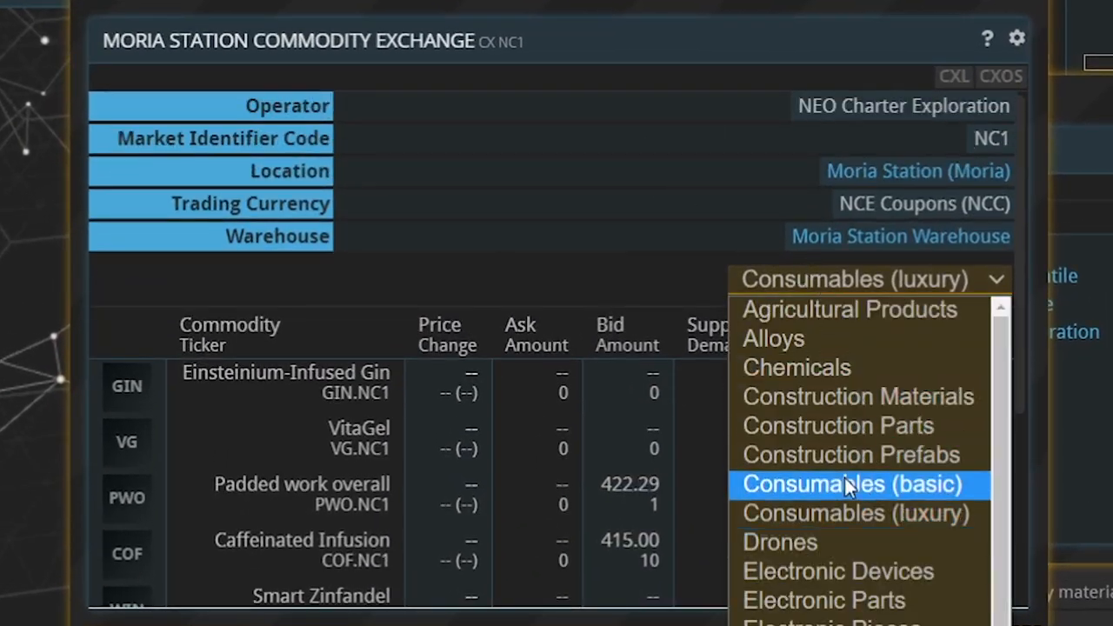
click(848, 454)
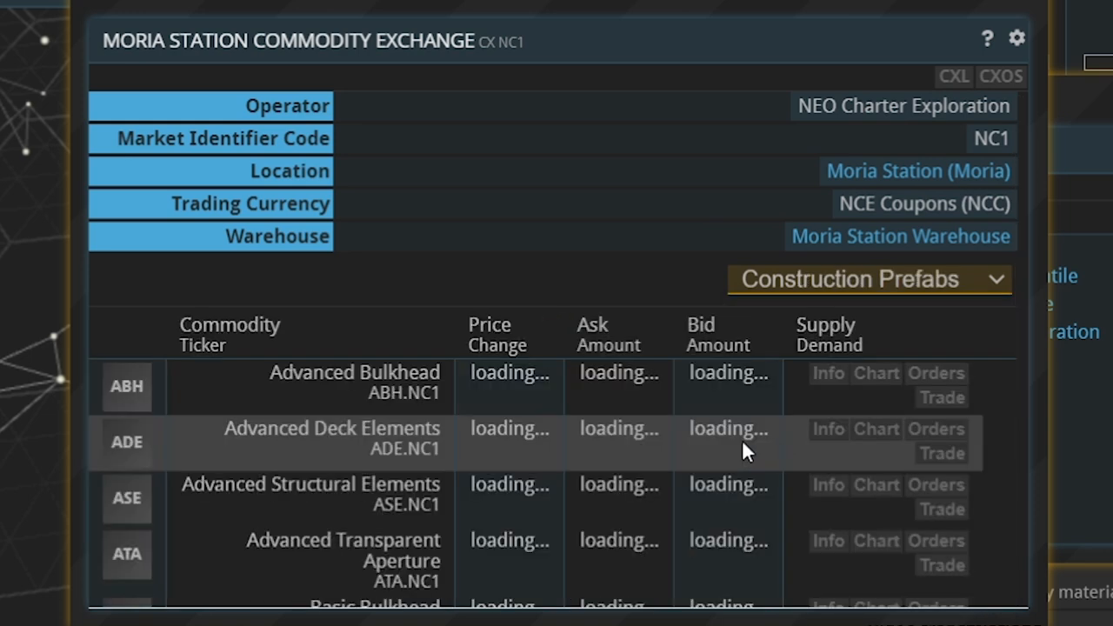
scroll(down, 3)
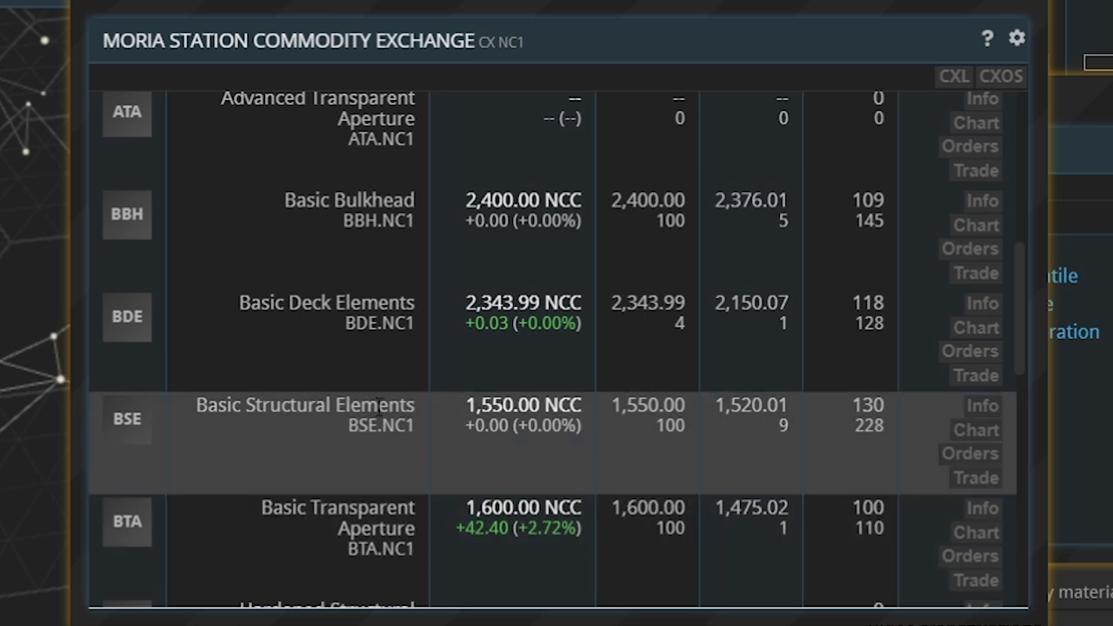
mouse_move(646, 440)
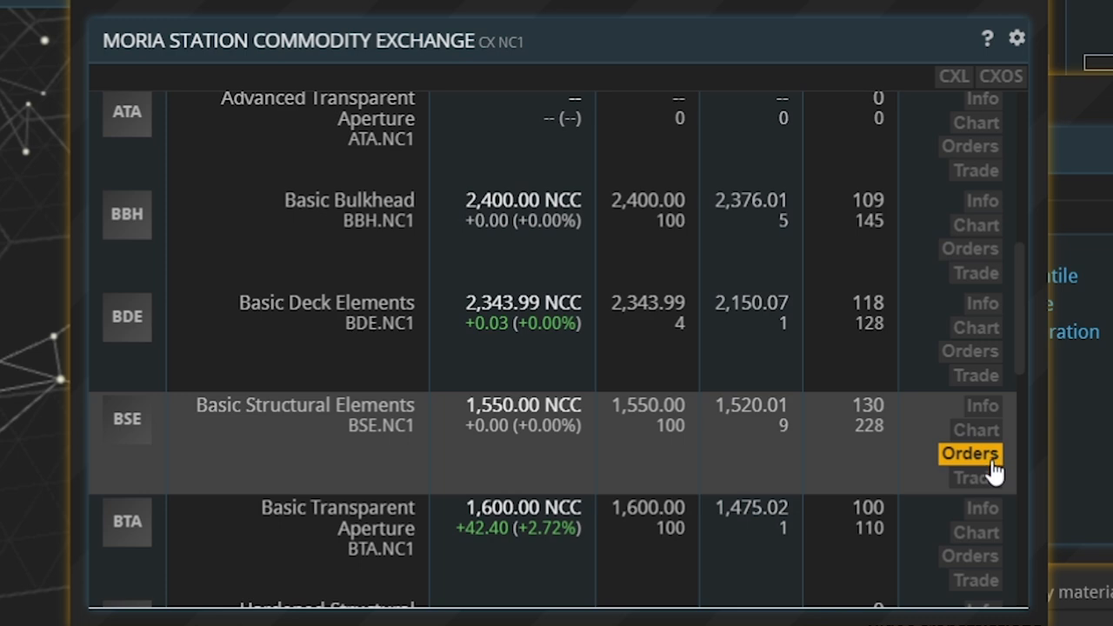
- Place a buy order for 2 Basic Structural Elements at 1,550 NCC and dismiss the banner
click(969, 453)
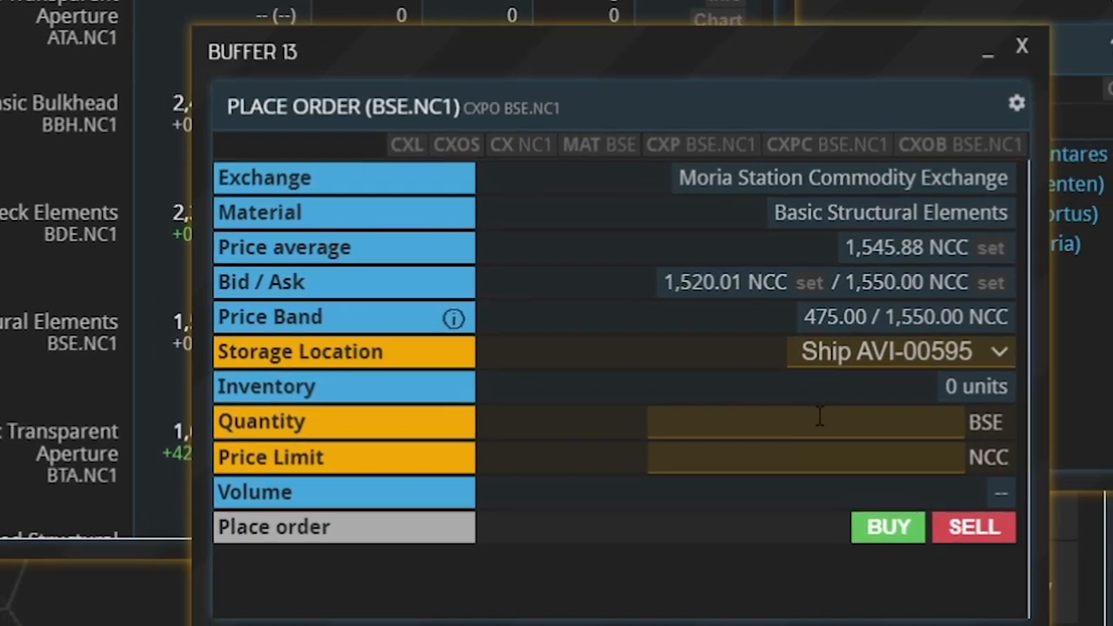
text(2)
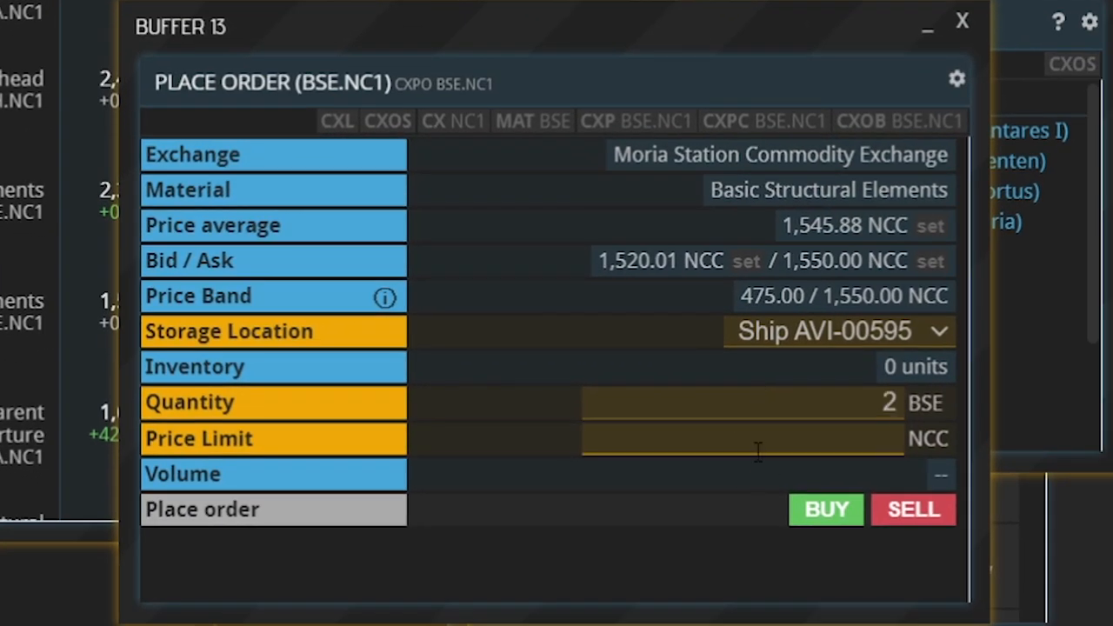
text(1)
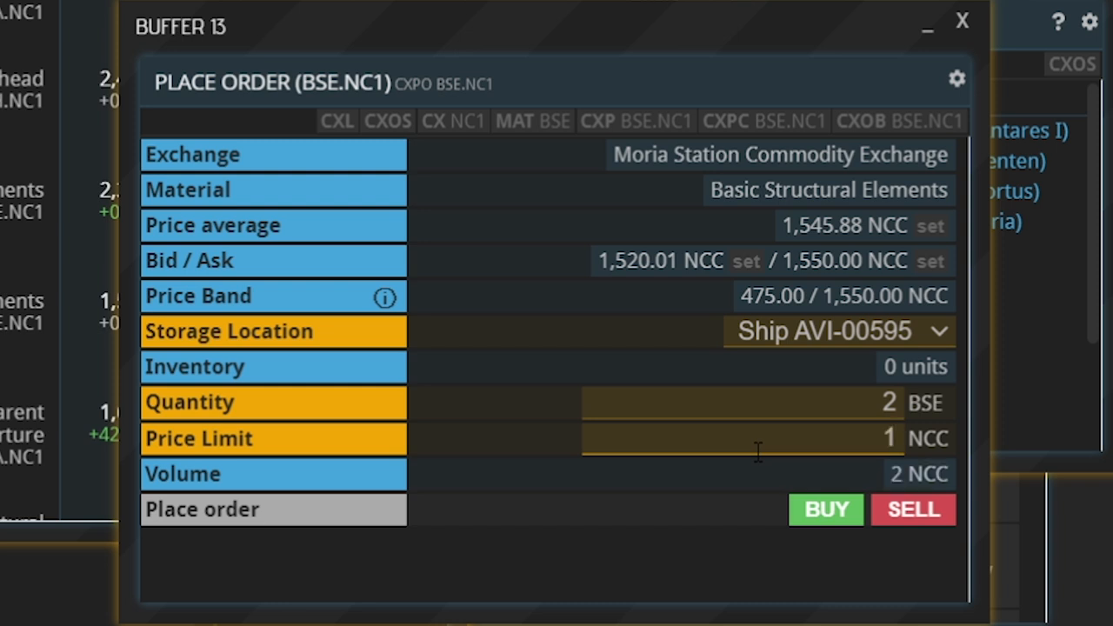
text(1550)
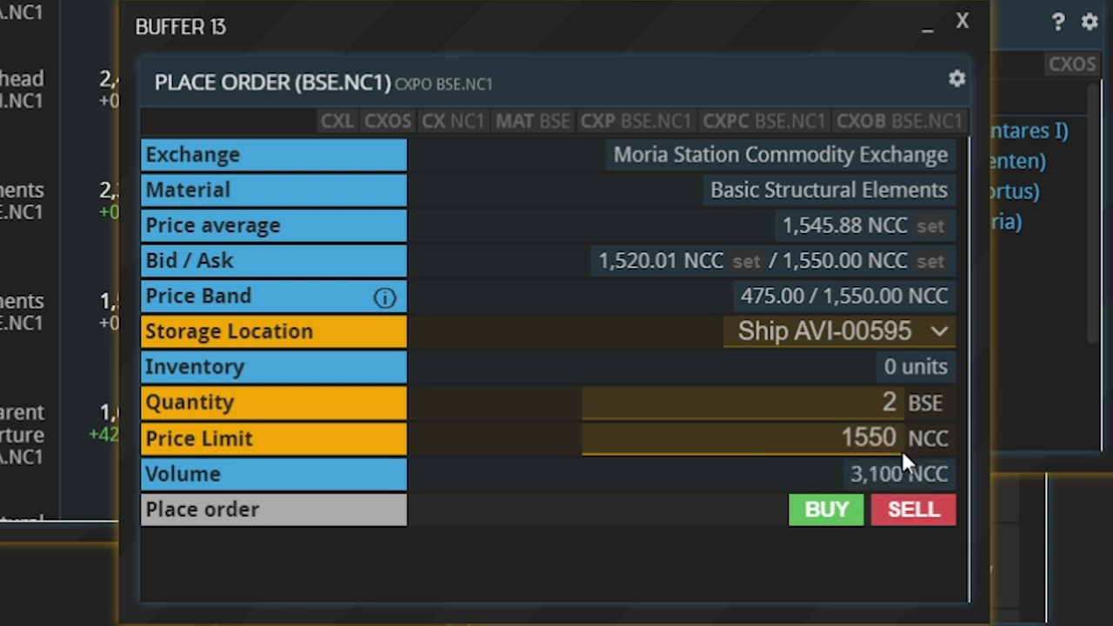
click(824, 510)
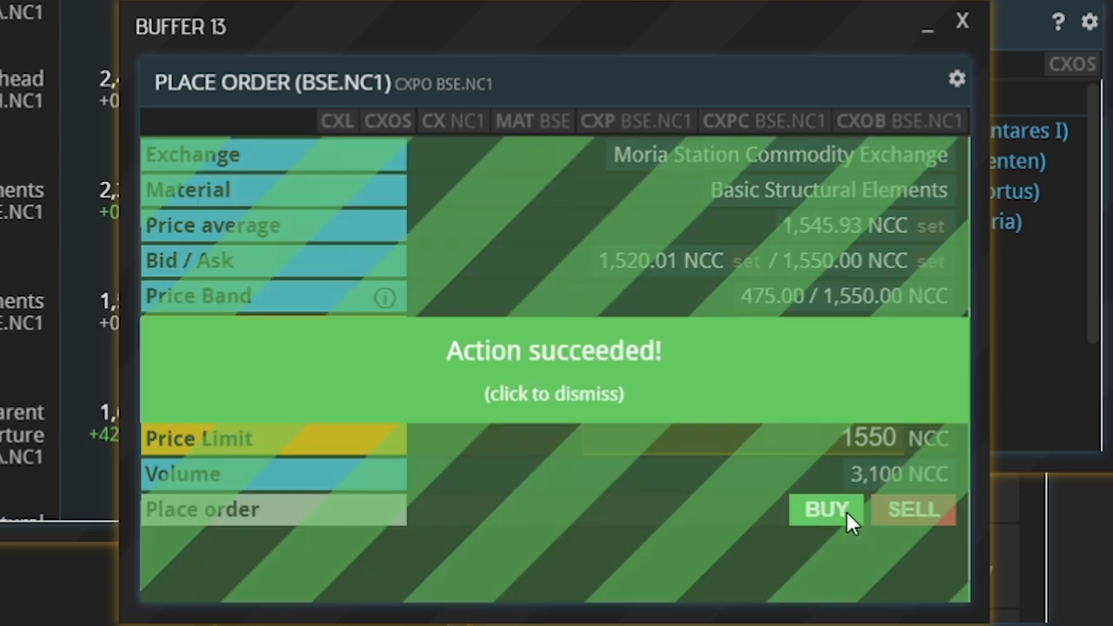
mouse_move(581, 425)
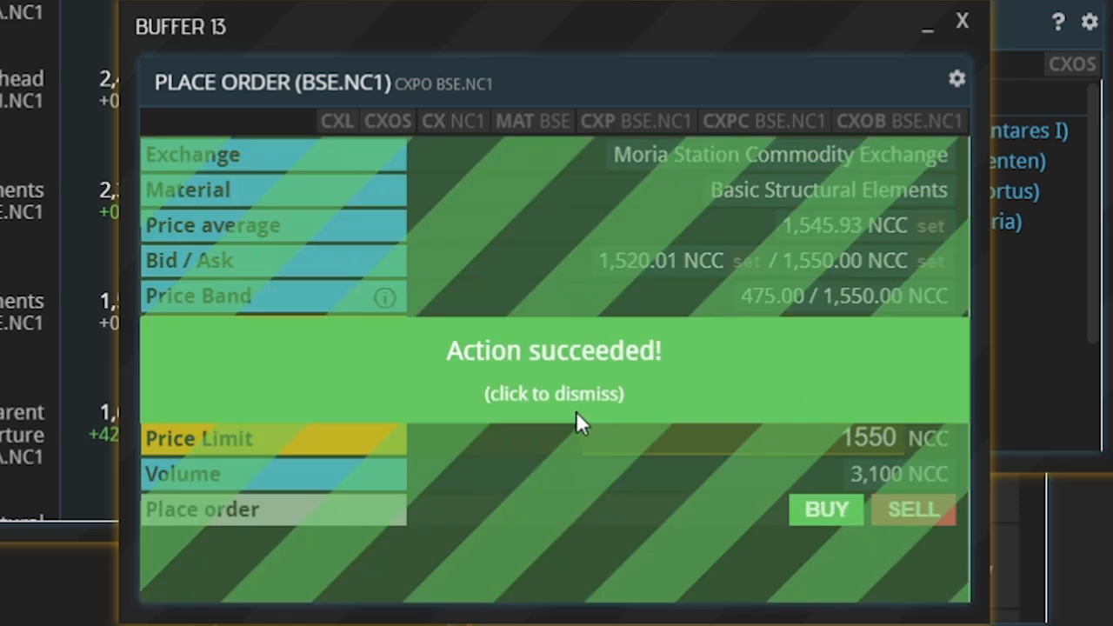
click(554, 393)
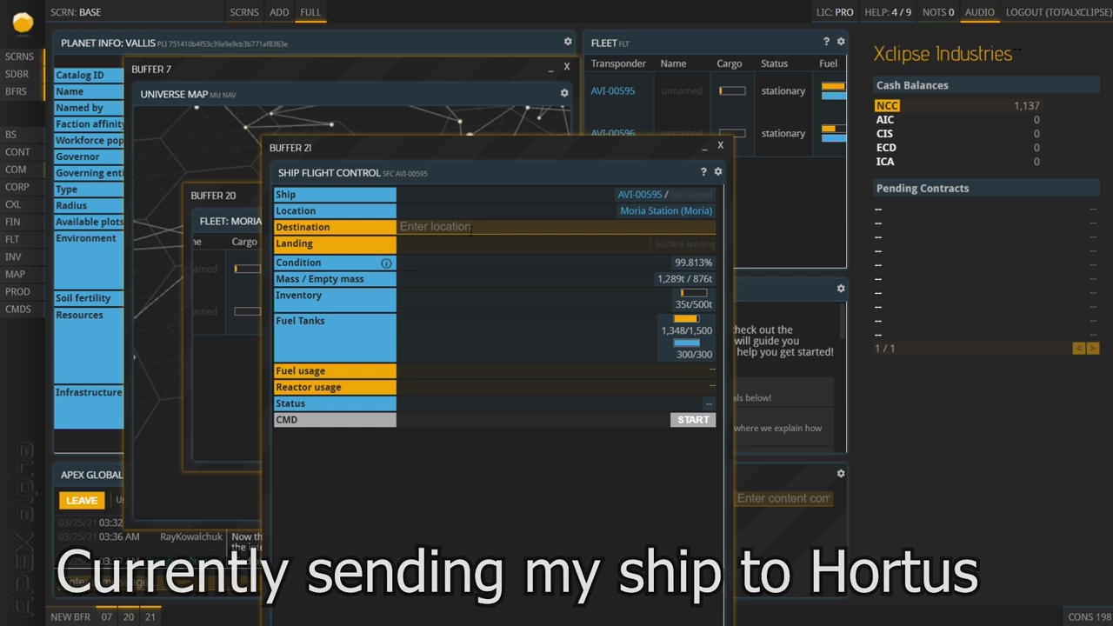
- Launch AVI-00595 from Moria Station to Hortus Station (HRT) and close flight control
text(Hor)
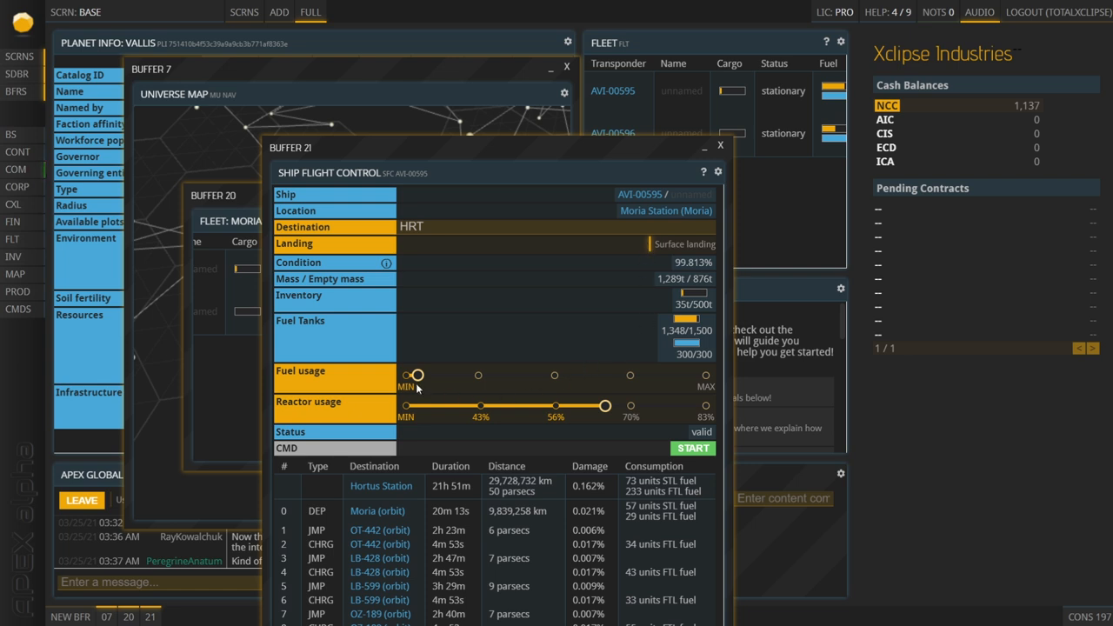
mouse_move(509, 409)
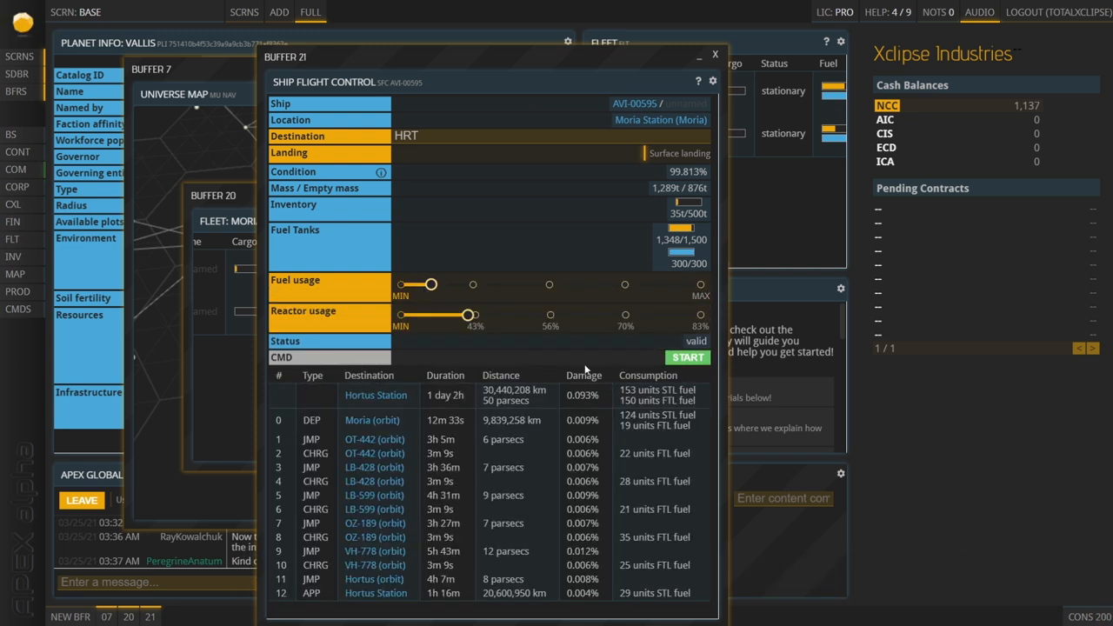
mouse_move(699, 281)
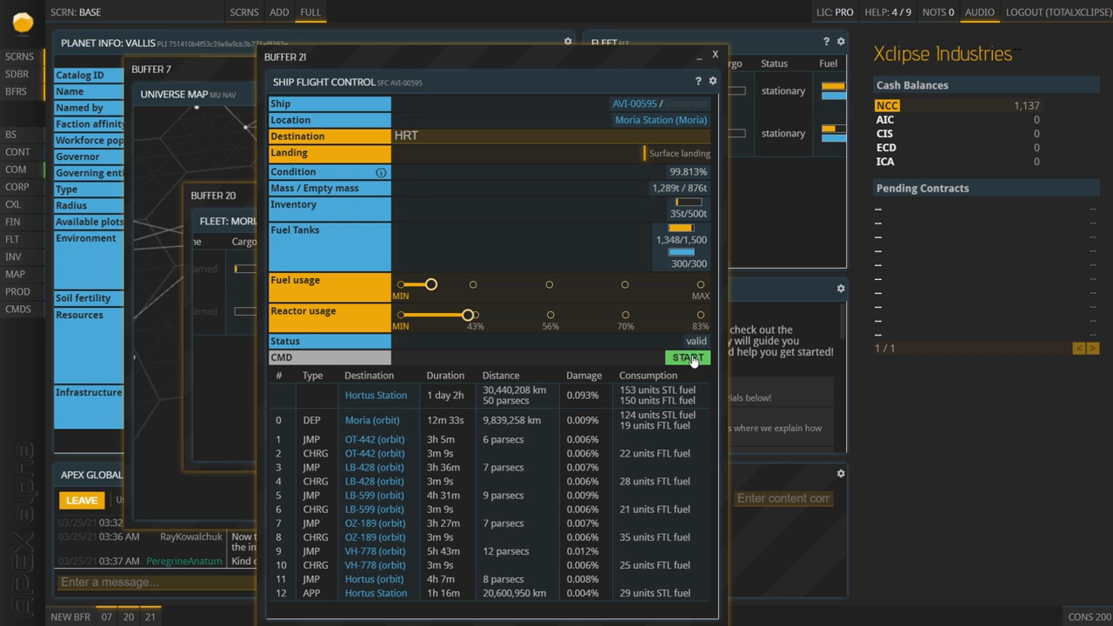
click(688, 358)
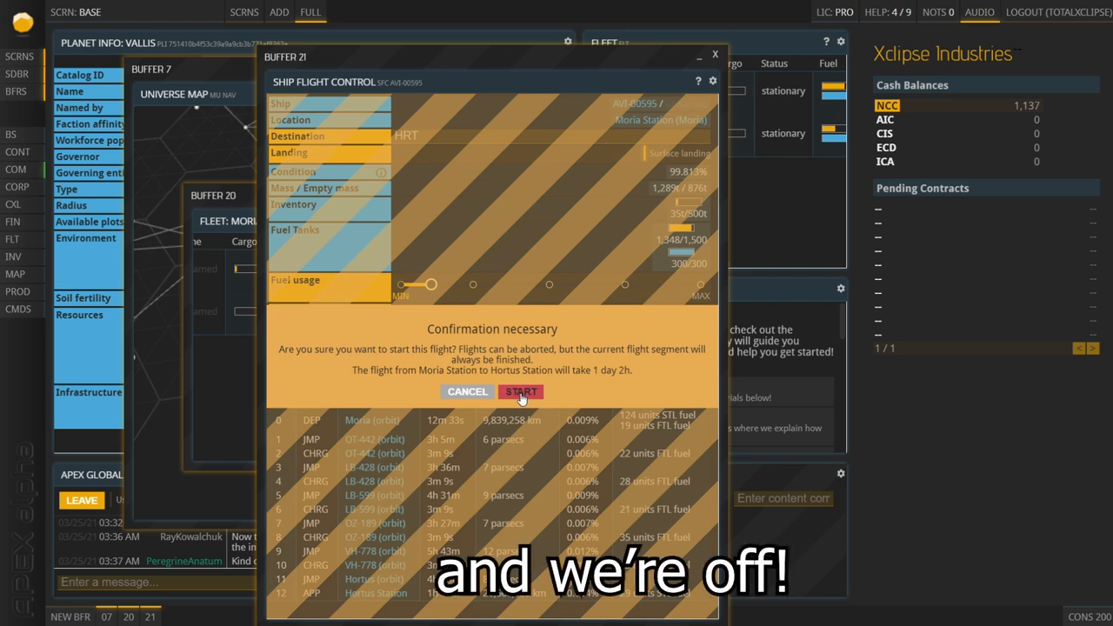
click(521, 391)
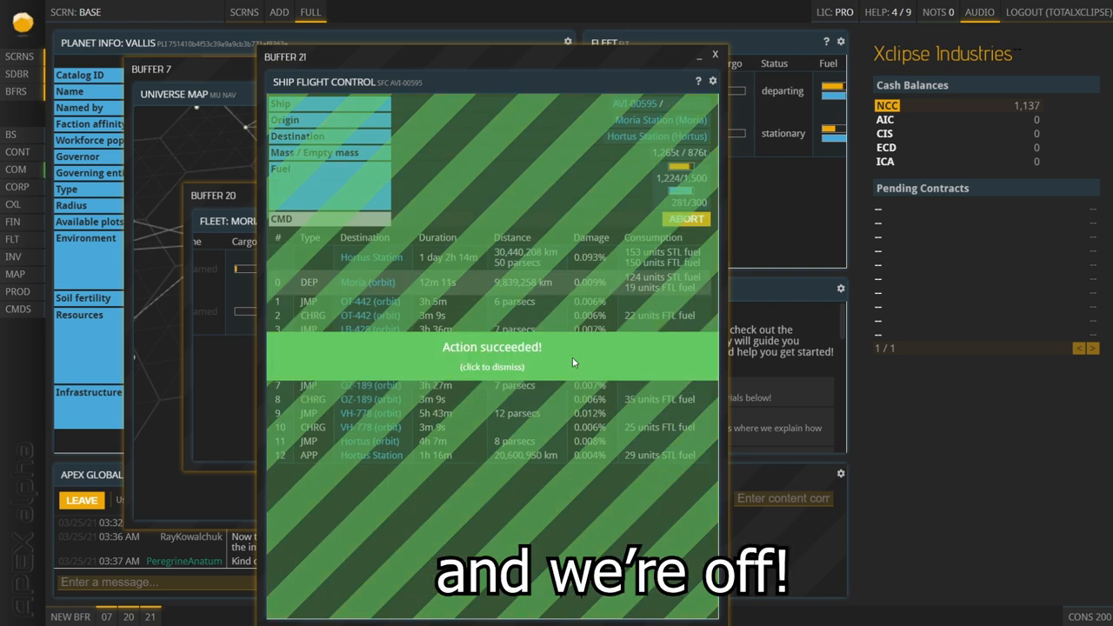
click(492, 357)
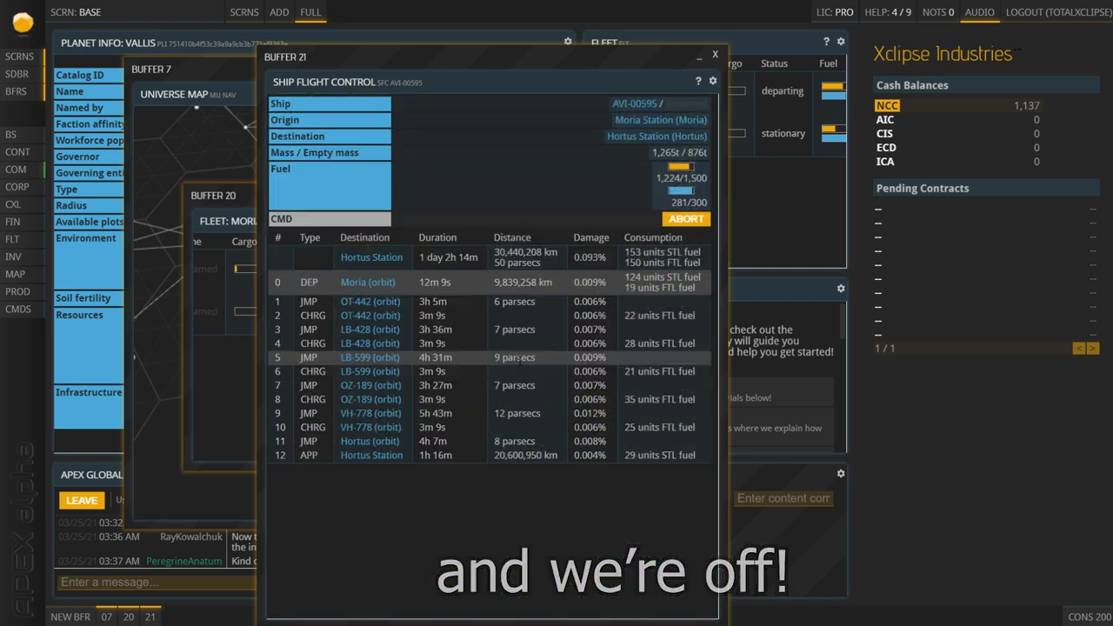
click(715, 53)
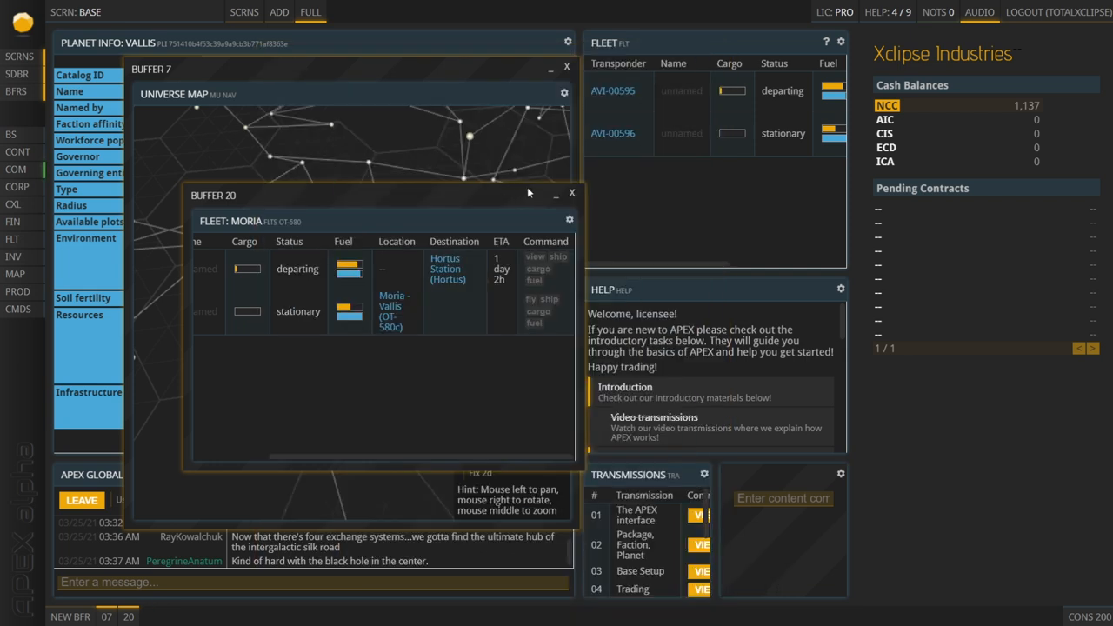
click(573, 192)
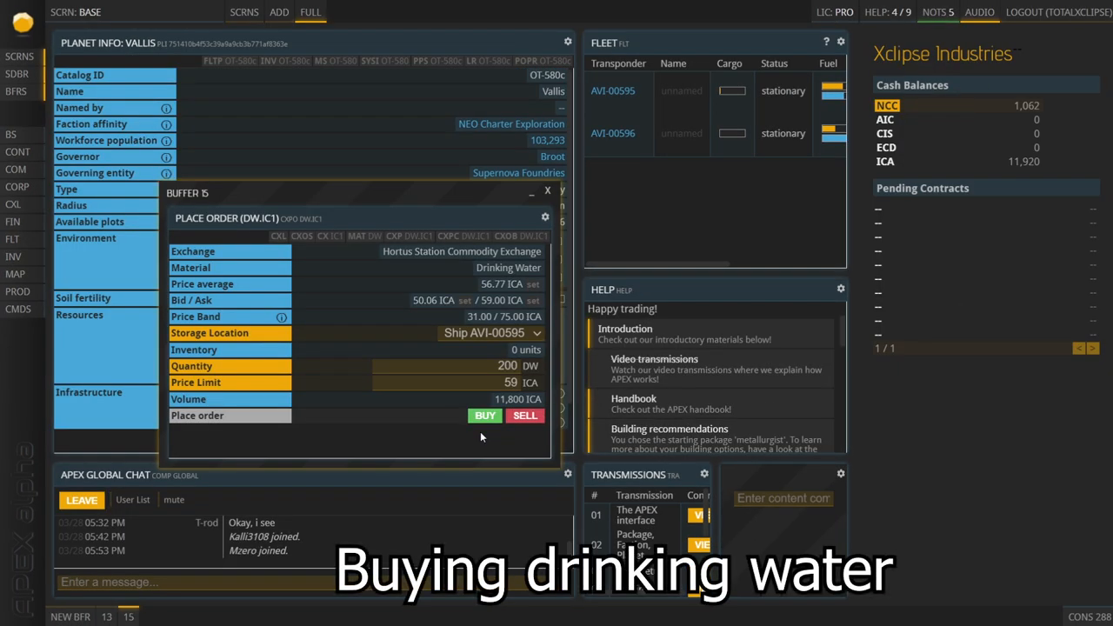
- Buy 200 Drinking Water at a 59 ICA price limit on Hortus's DW.IC1 exchange
click(485, 415)
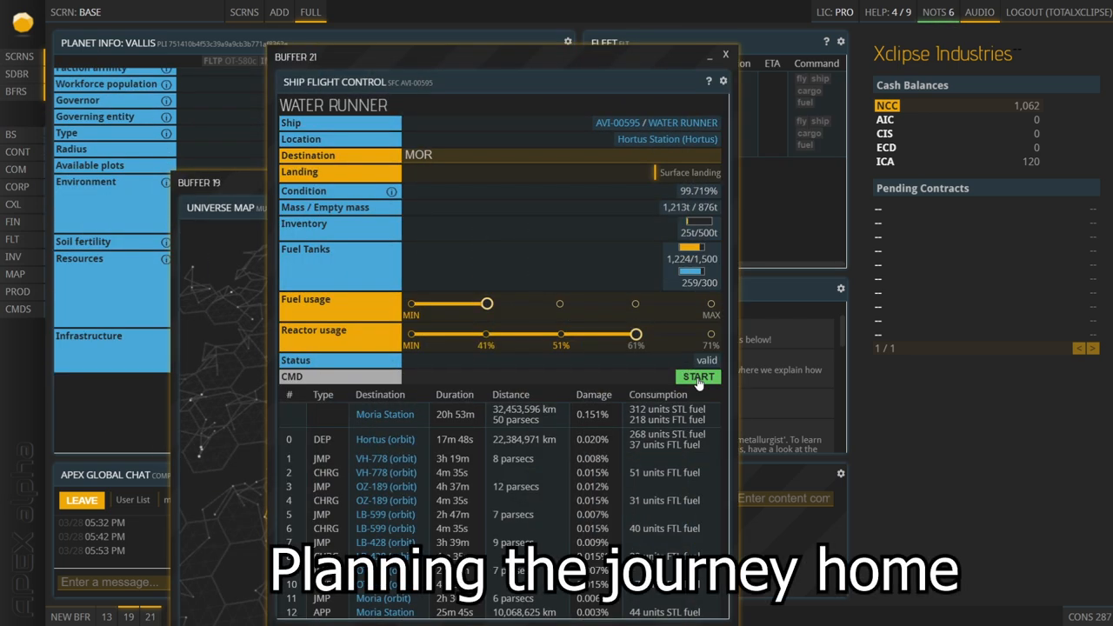
- Start and confirm Water Runner's flight from Hortus Station to Moria Station (MOR)
click(698, 377)
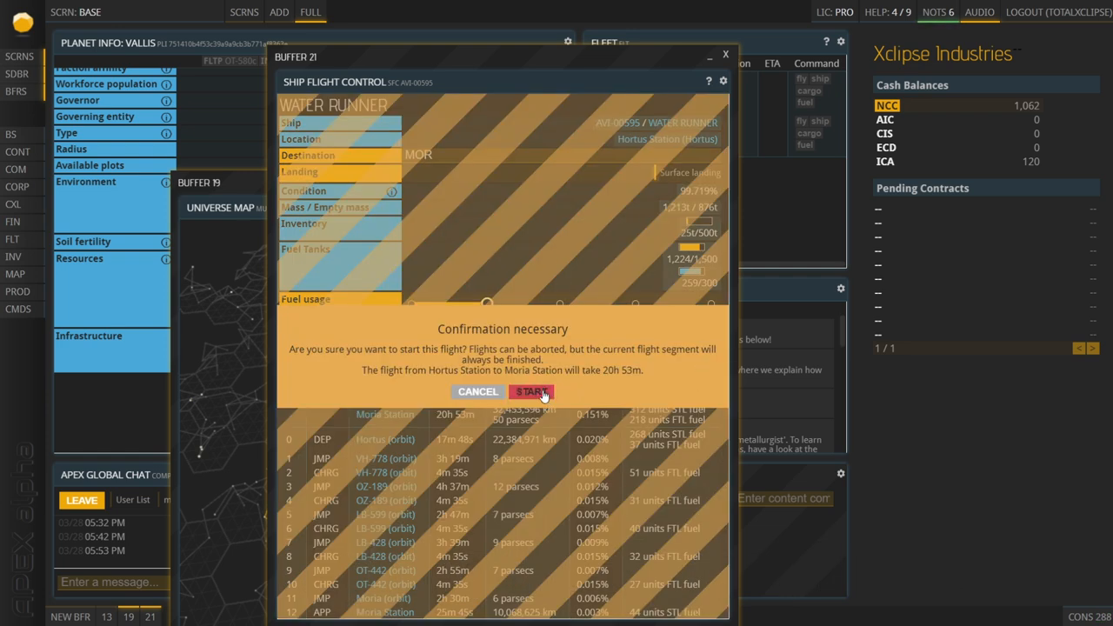
click(531, 391)
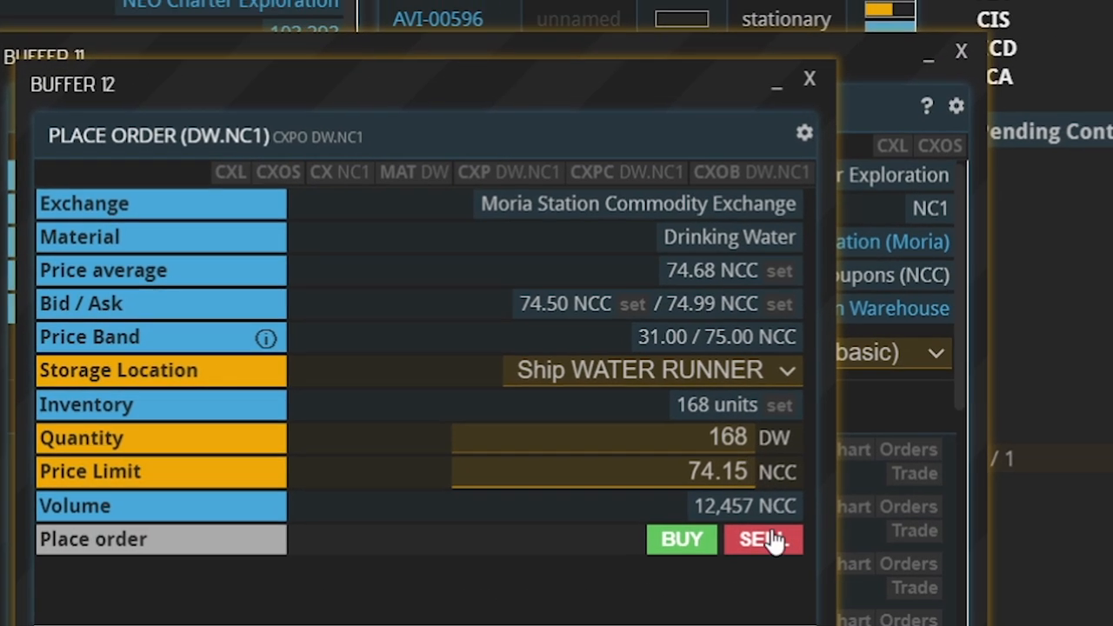
- Sell 168 Drinking Water at 74.15 NCC on Moria's DW.NC1 exchange
click(763, 539)
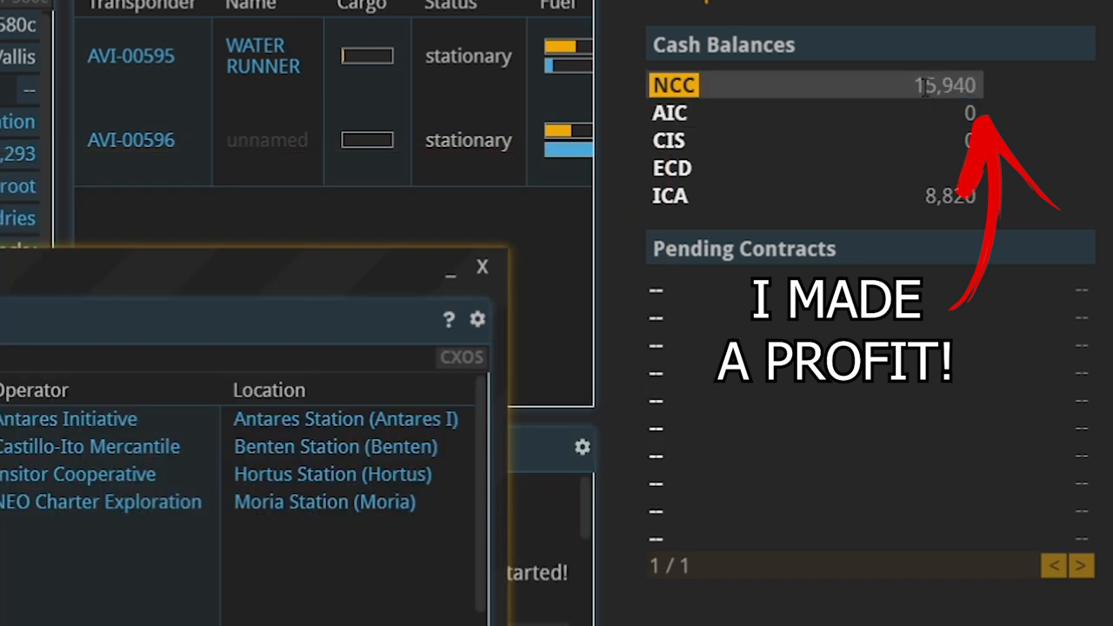
mouse_move(902, 98)
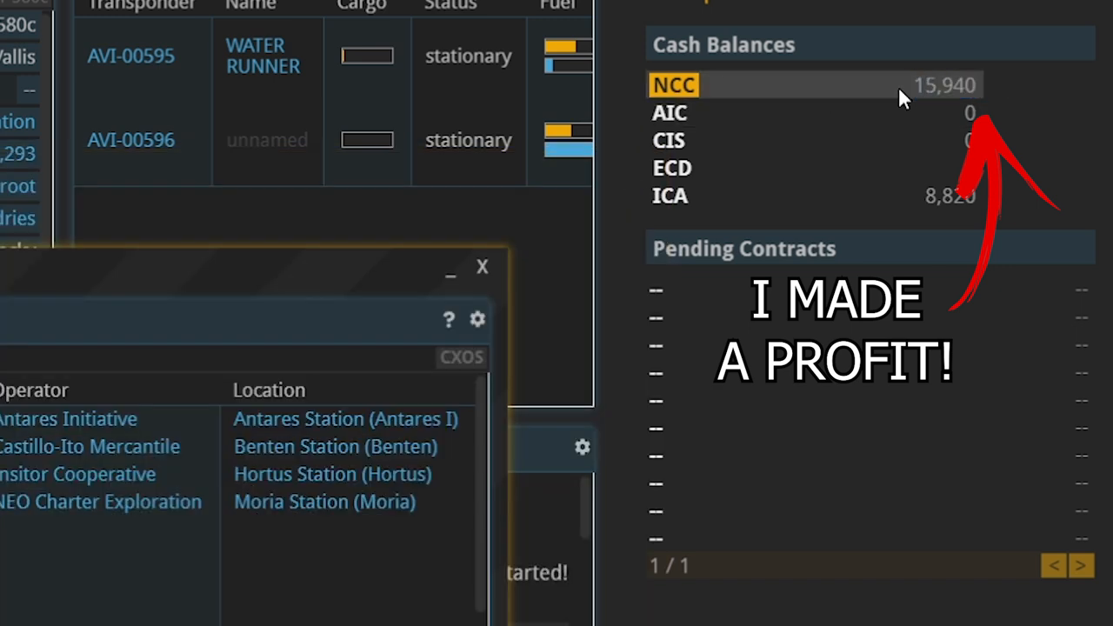